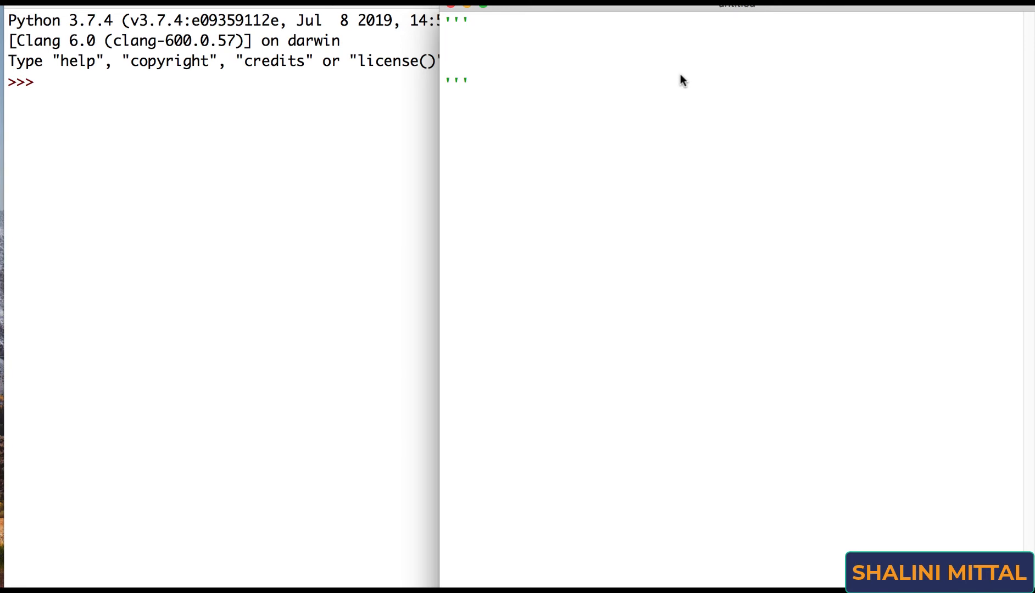
Step: Write a docstring note asking to print the value 1 five times
type("you have to print")
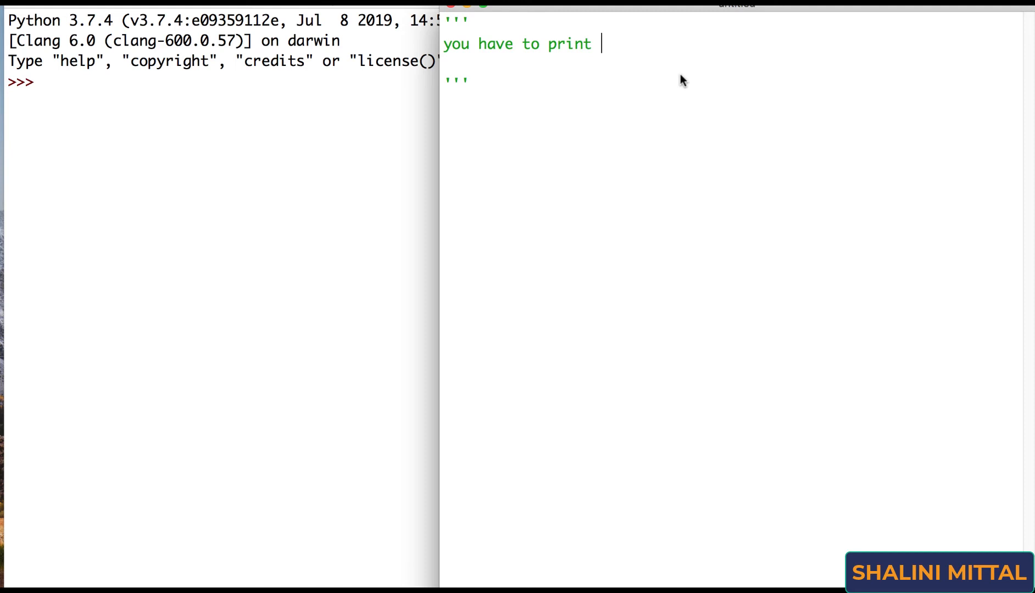
type("valu")
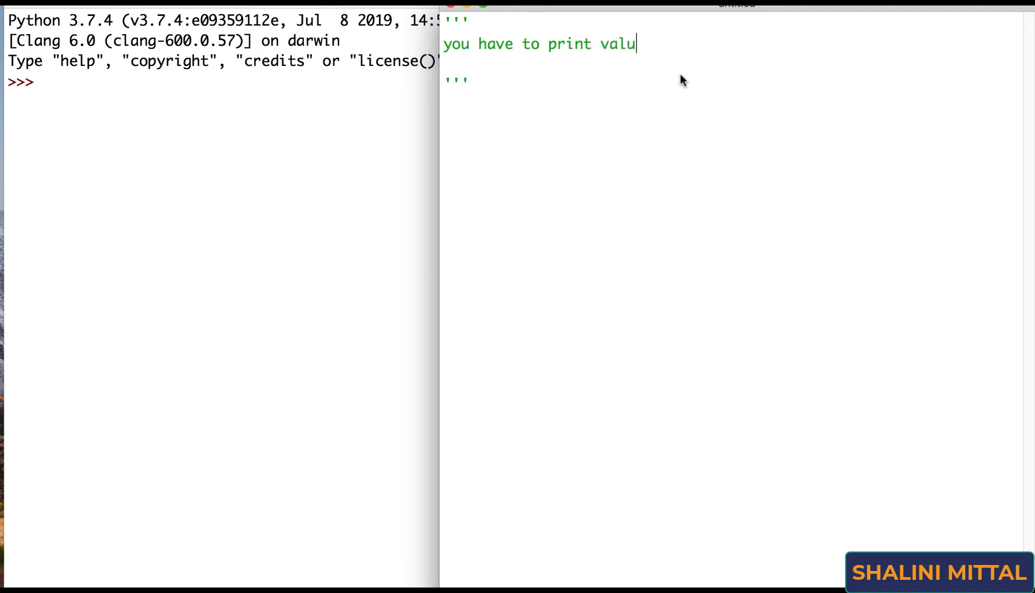
type("1 ,")
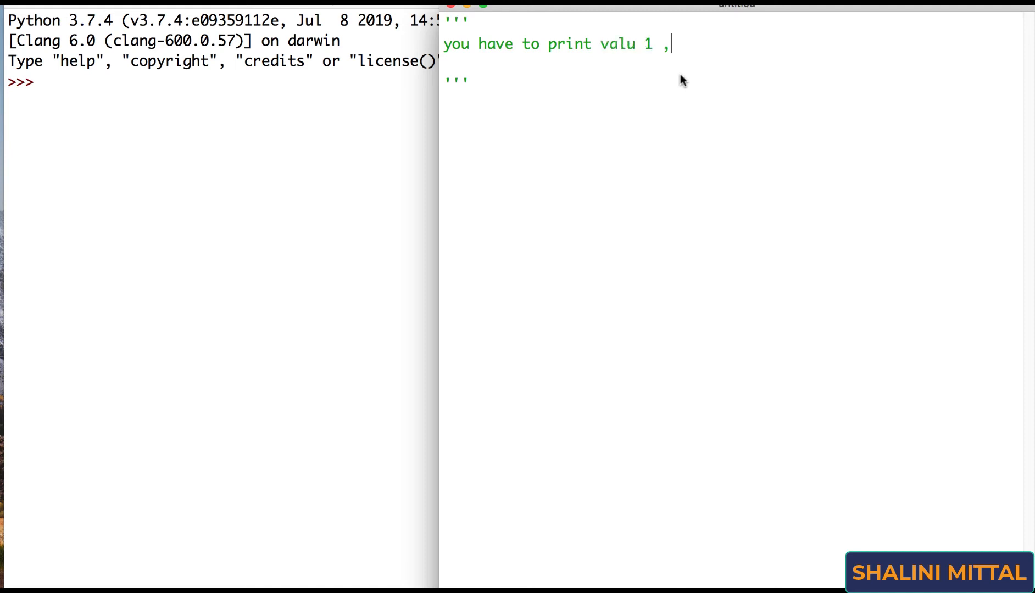
type("5 times")
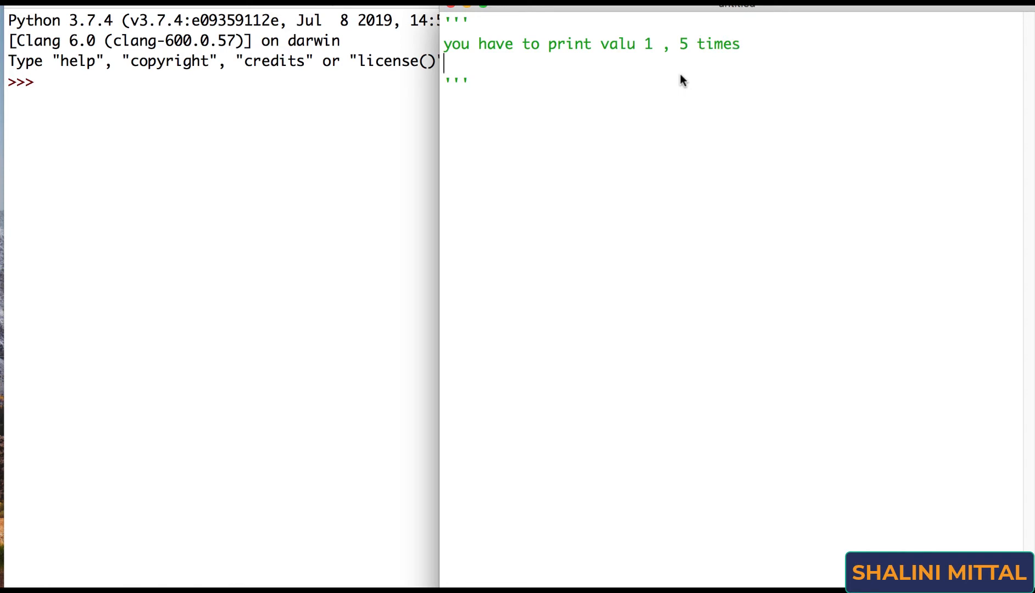
Step: Add repeated print(1) lines beneath the docstring
type("prn")
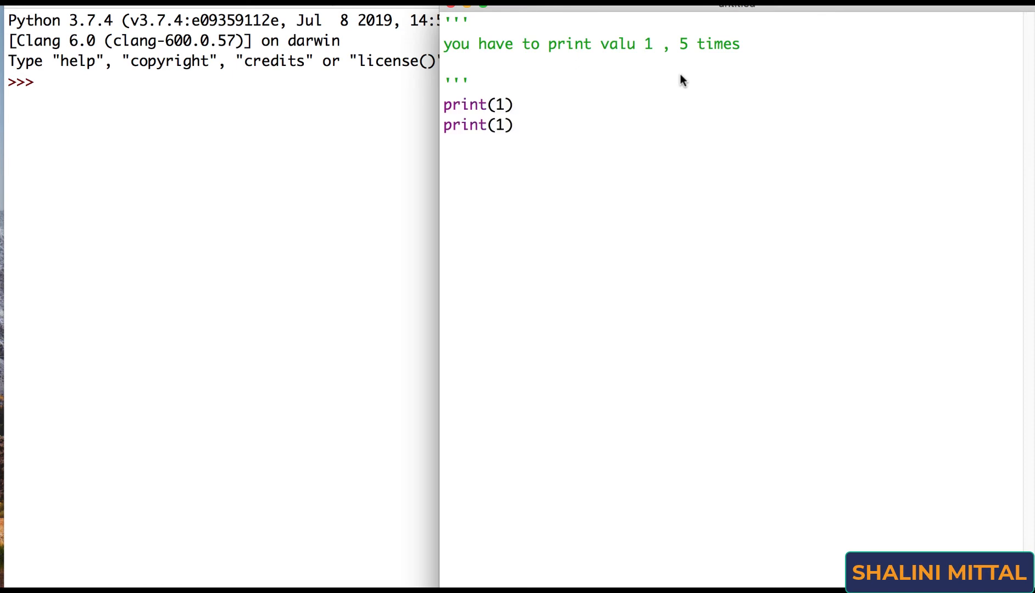
type("print(1)")
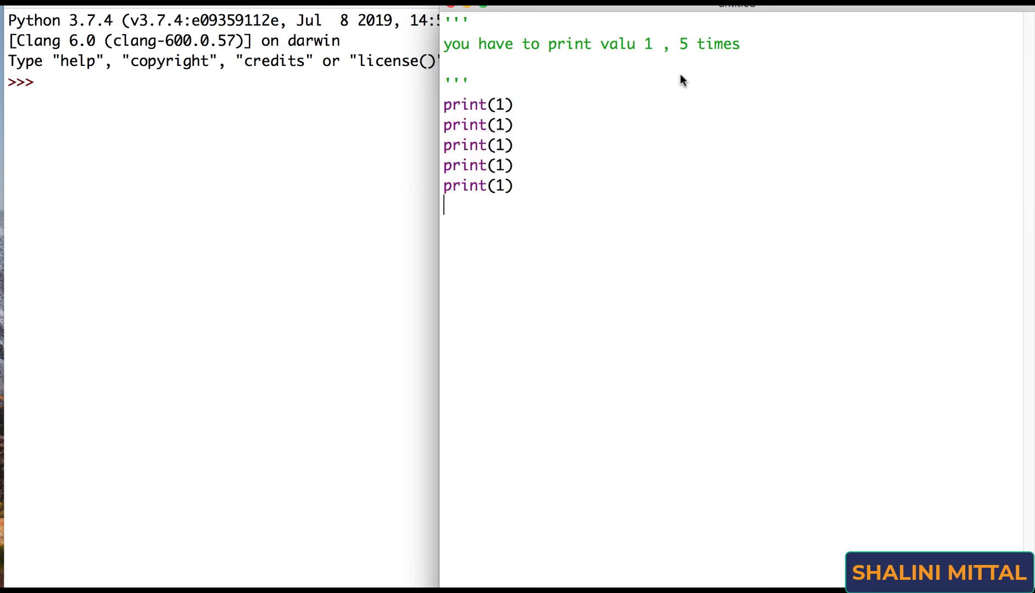
type("print(1)")
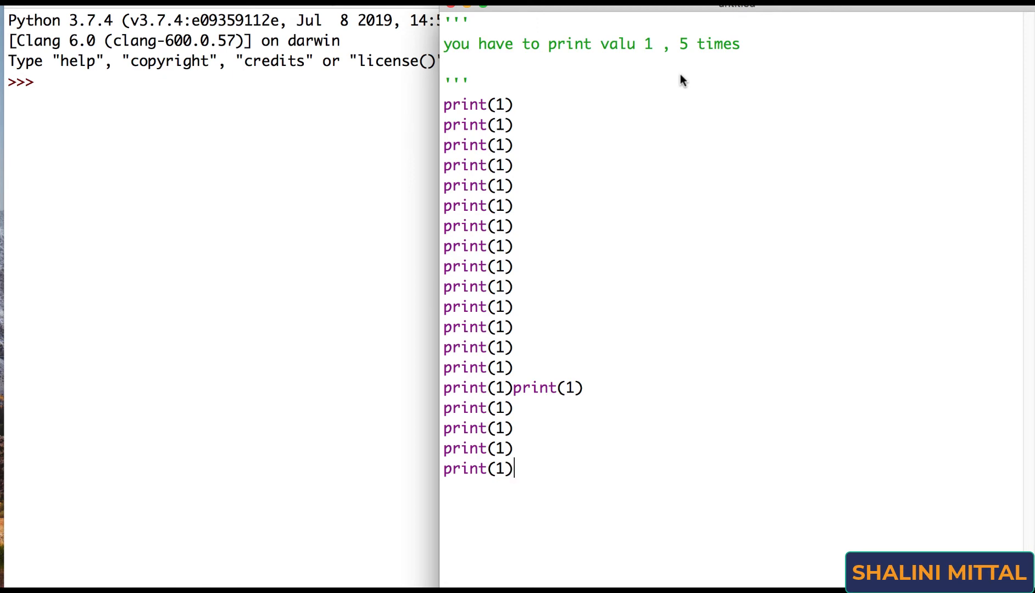
Step: Remove the extra print(1) lines, leaving a single print(1)
left_click_drag(516, 388, 512, 469)
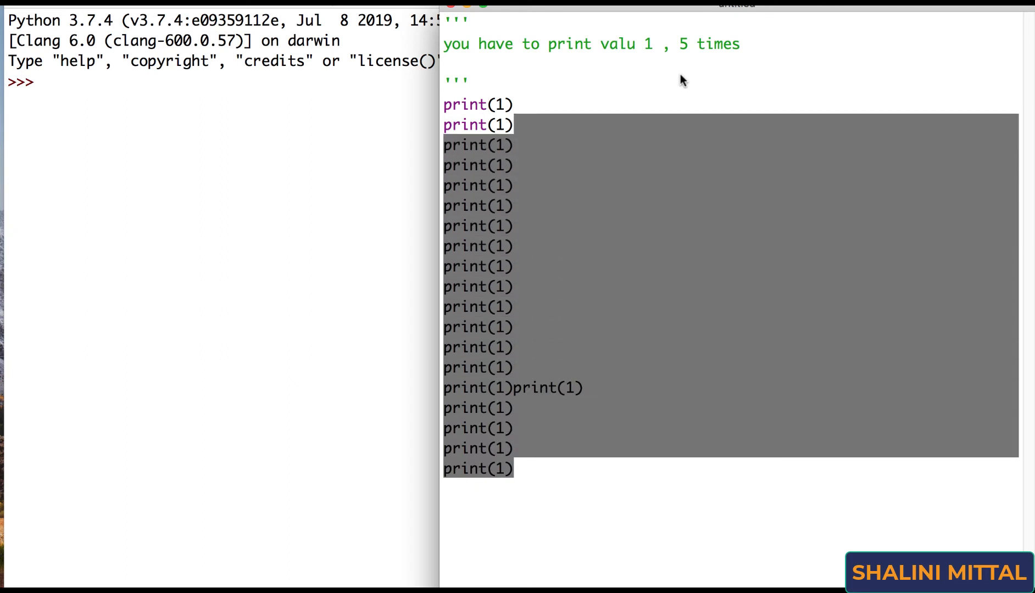
key("Delete")
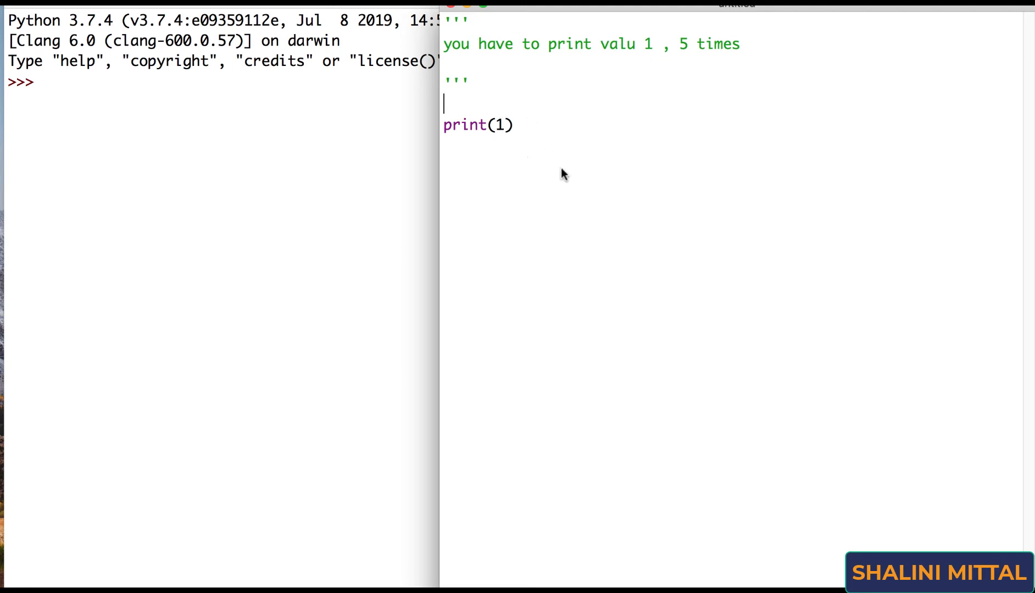
Step: Wrap print(1) in a 'for value in range(5):' loop with the body indented
type("5")
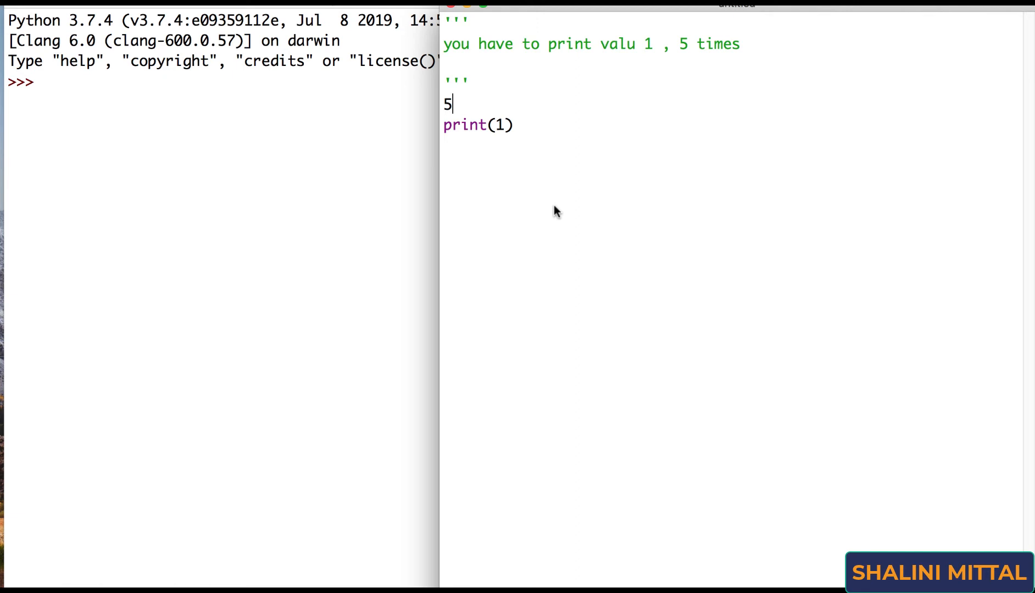
type("range(5")
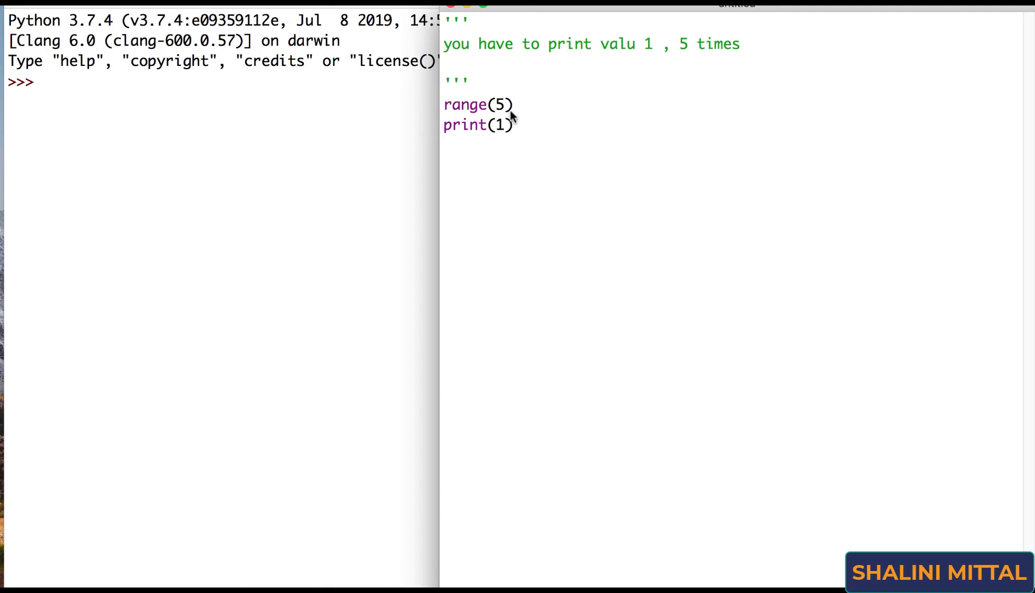
mouse_move(512, 152)
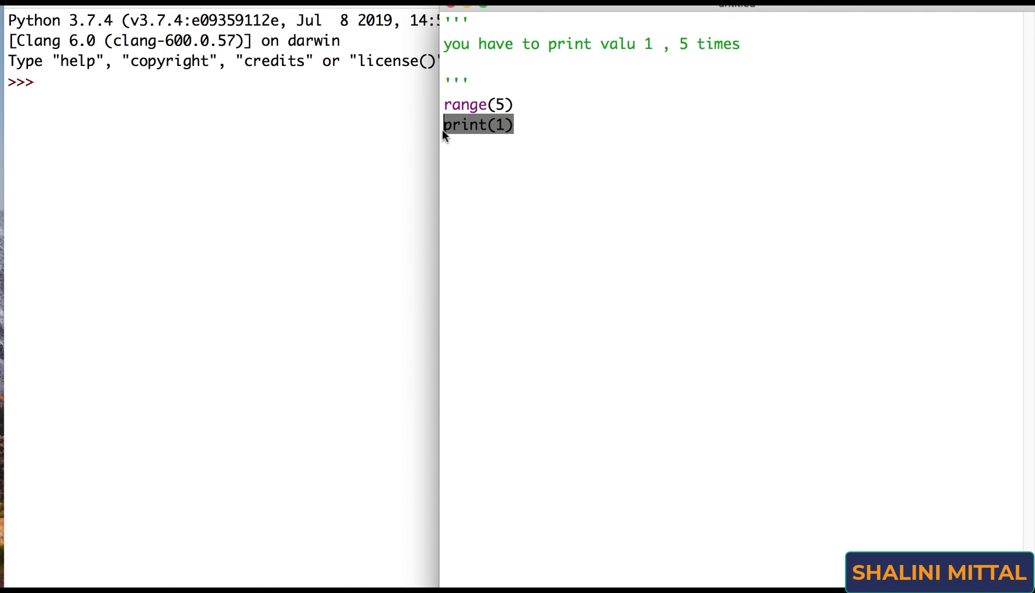
mouse_move(444, 108)
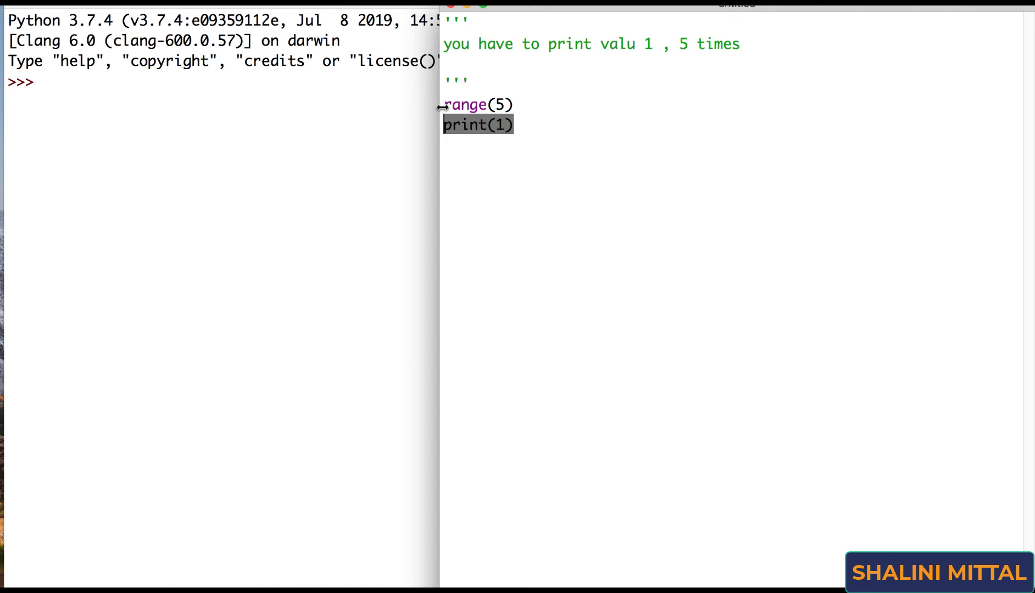
type("for")
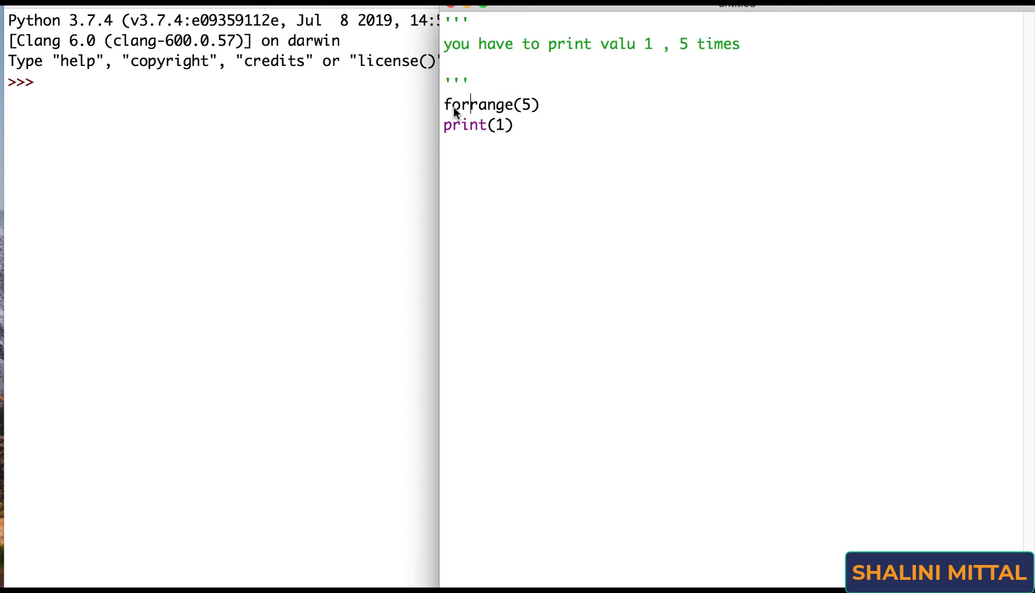
type("value in")
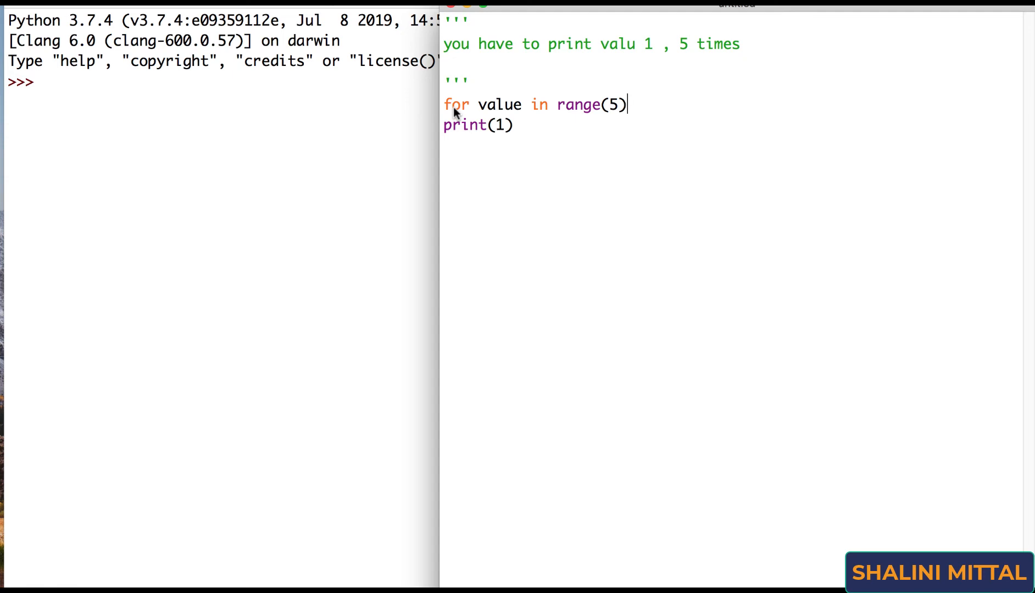
type(":")
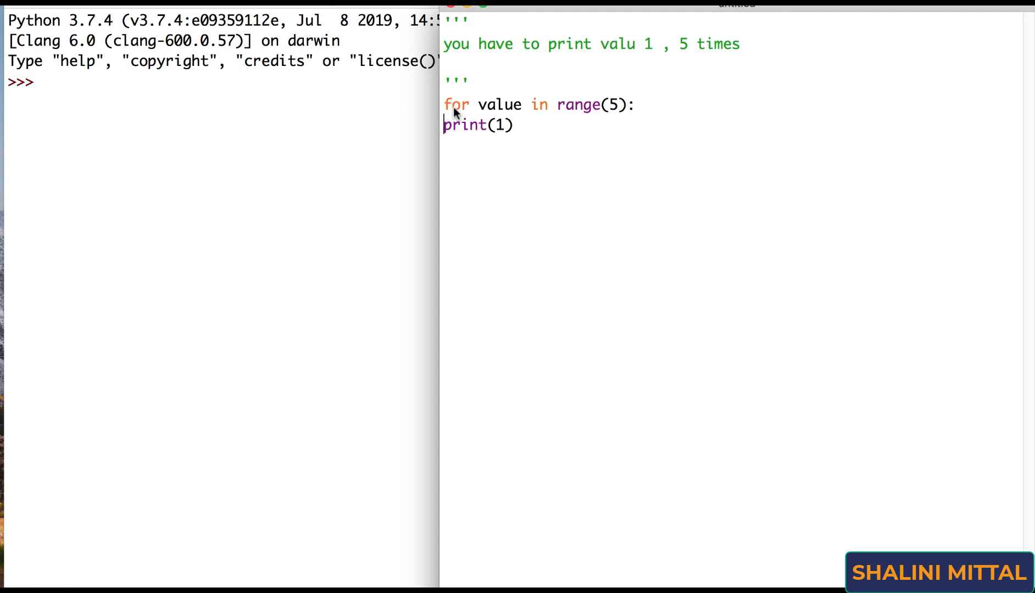
key("Tab")
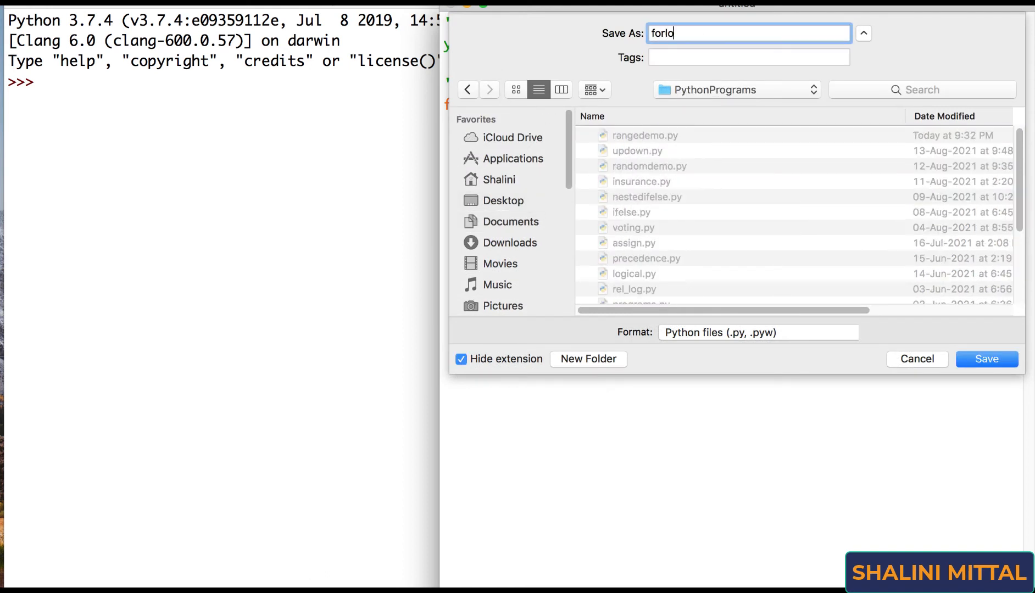
Step: Save the script into PythonPrograms and note that a loop repeats again and again
left_click(986, 358)
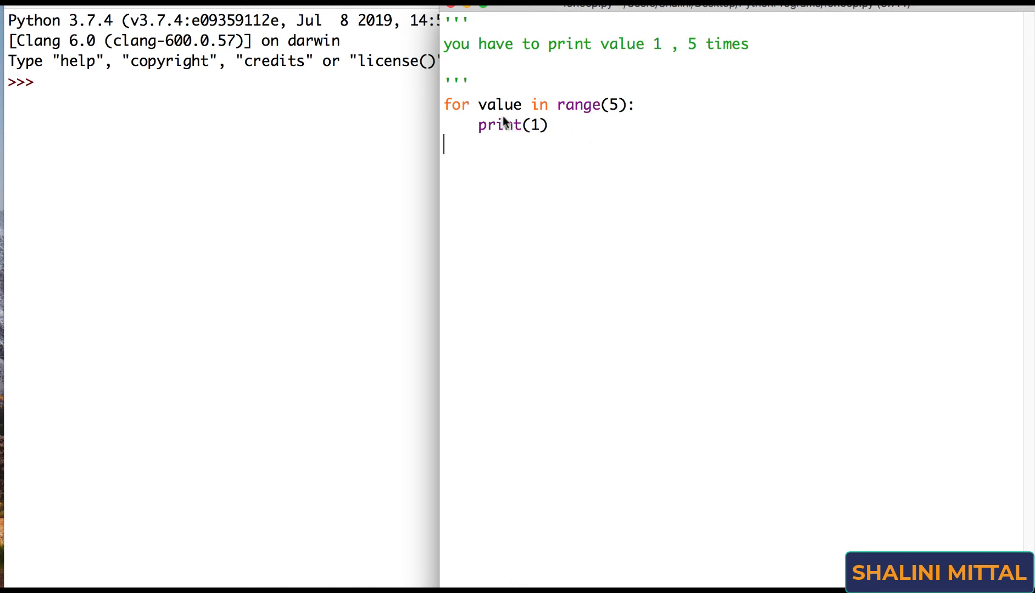
mouse_move(540, 150)
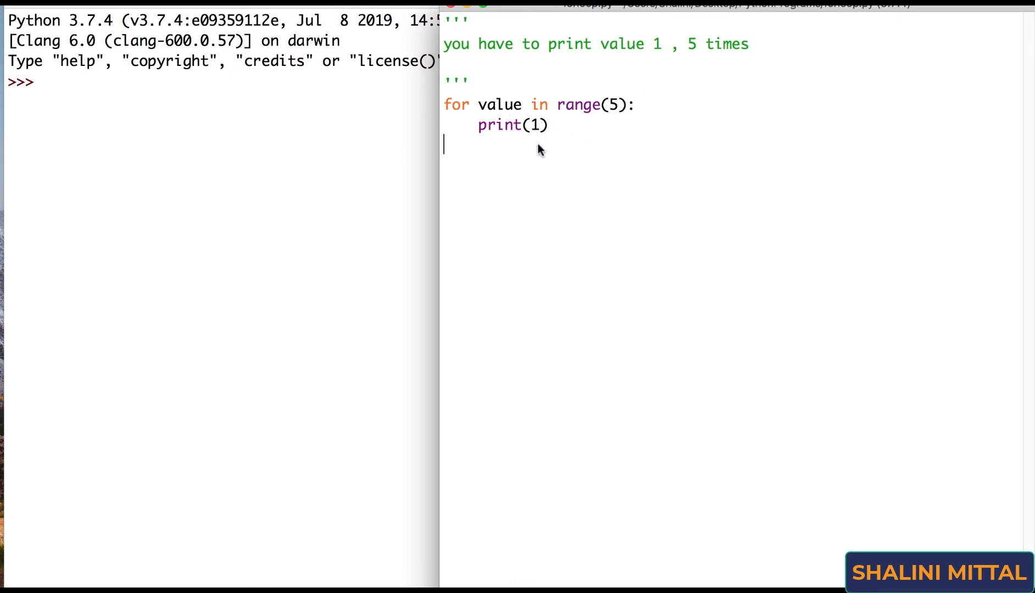
type("loop => repeats it again a")
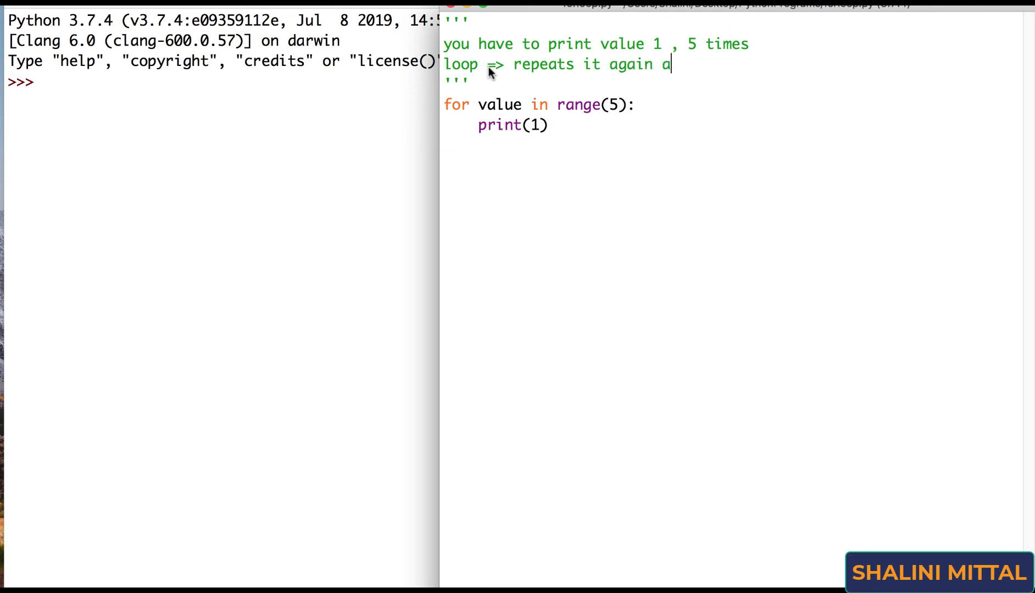
type("nd again")
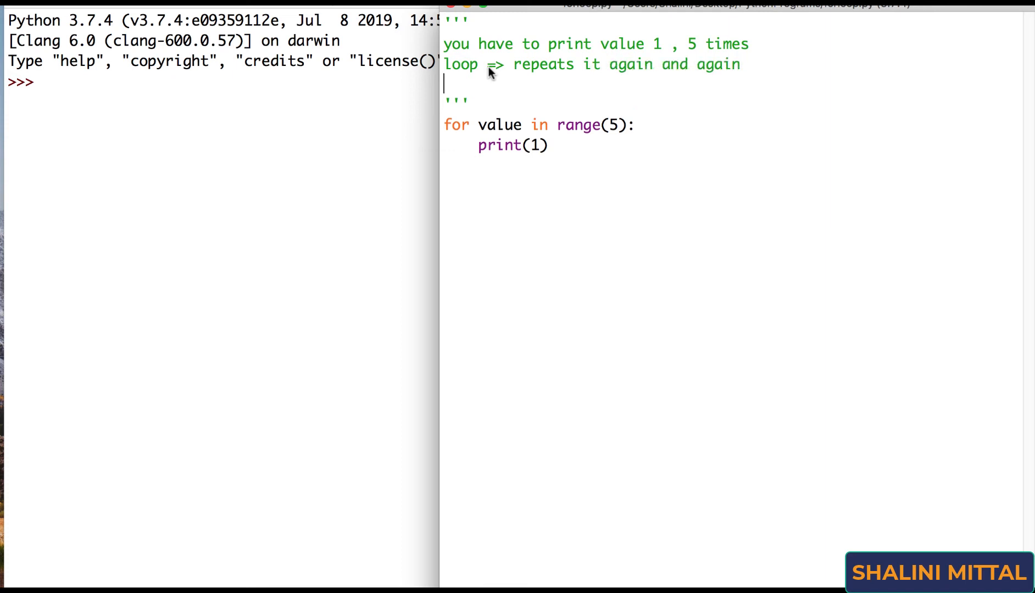
Step: Add the docstring line 'printing => 1, how many times'
type("p")
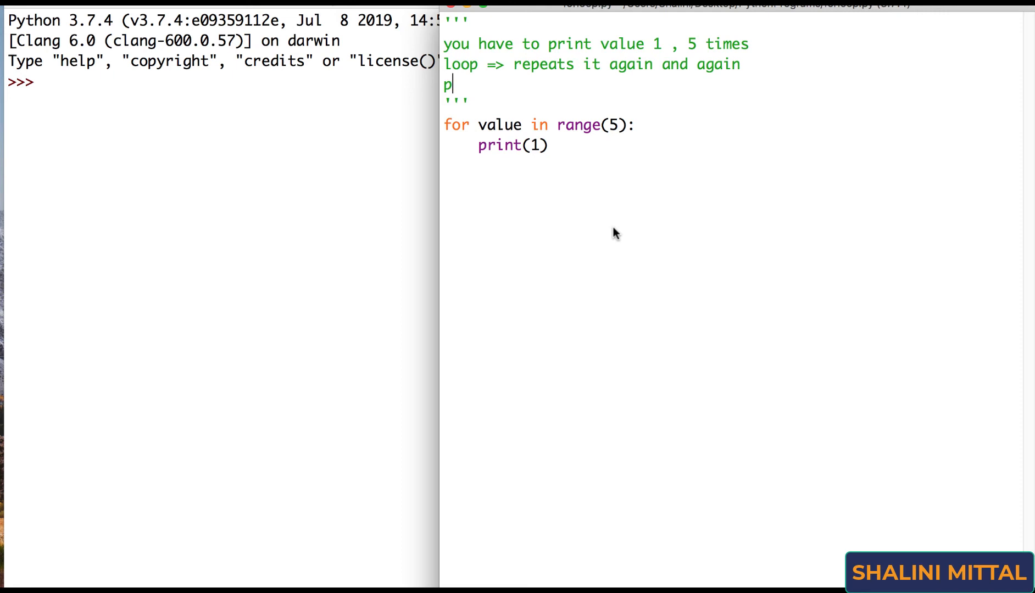
type("rinting")
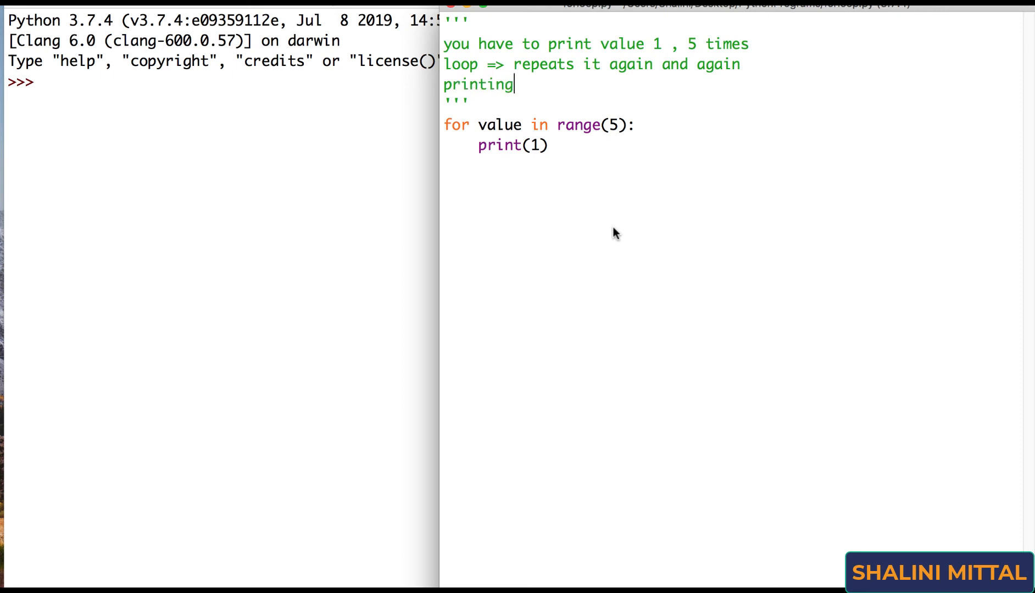
type("=>")
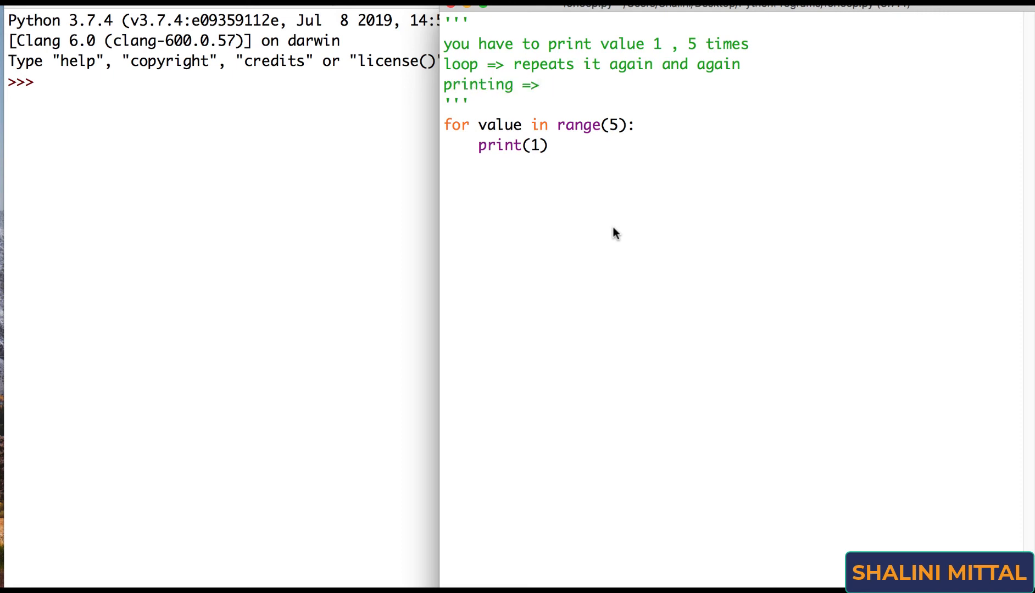
type("1, h")
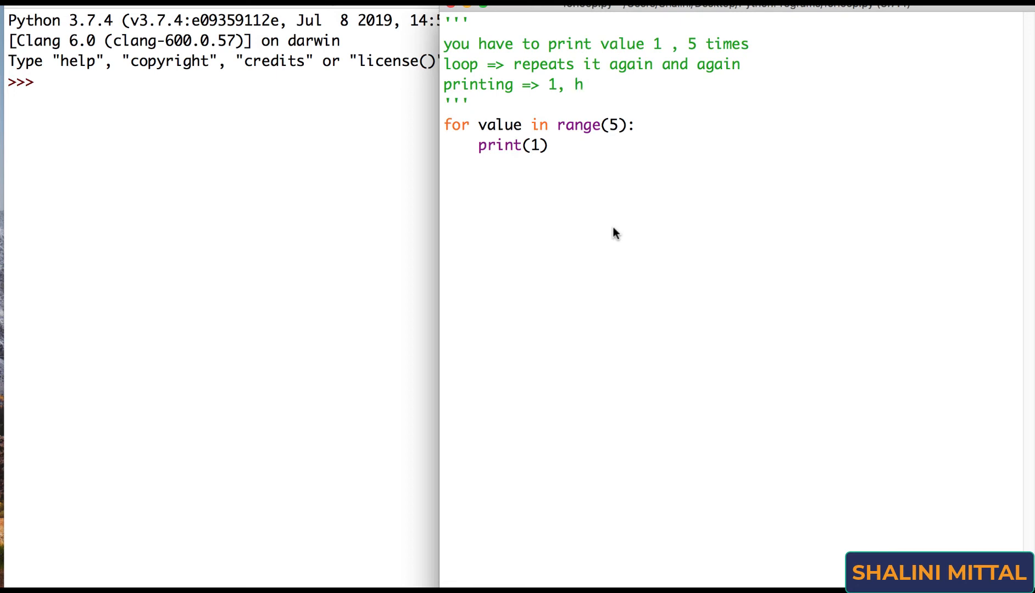
type("ow many")
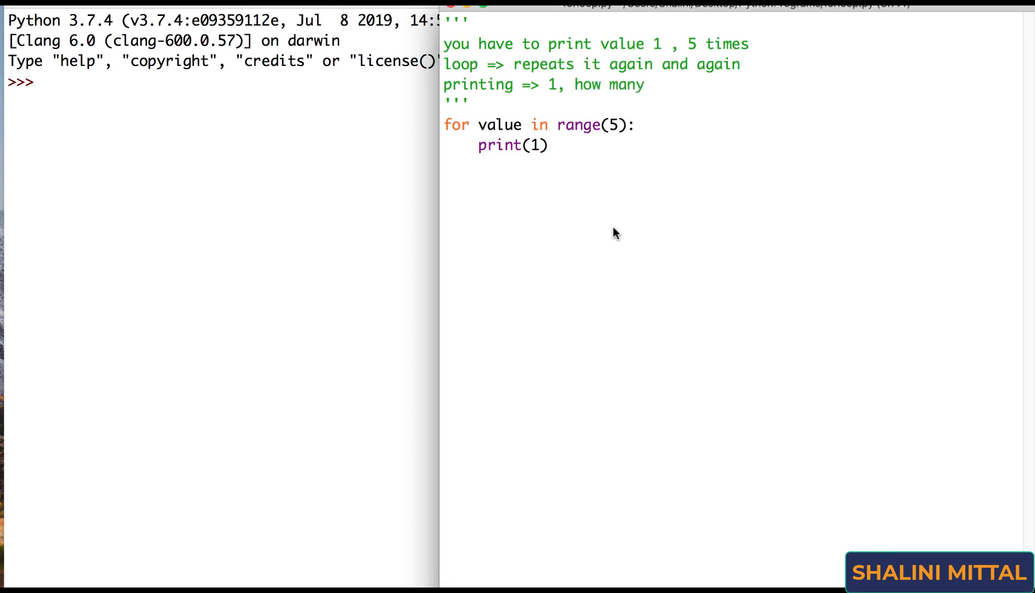
type("times => 3")
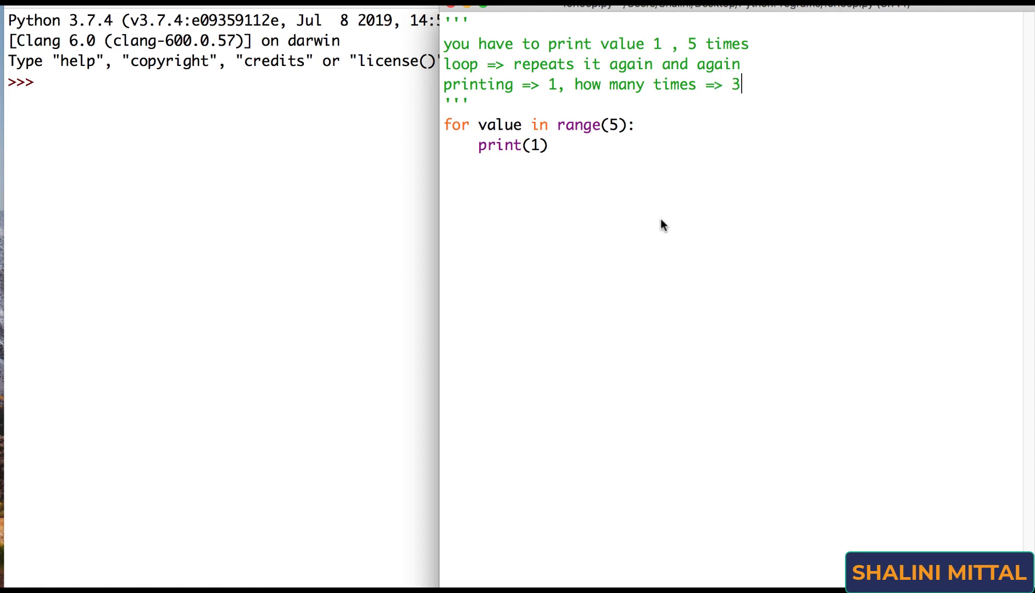
mouse_move(674, 89)
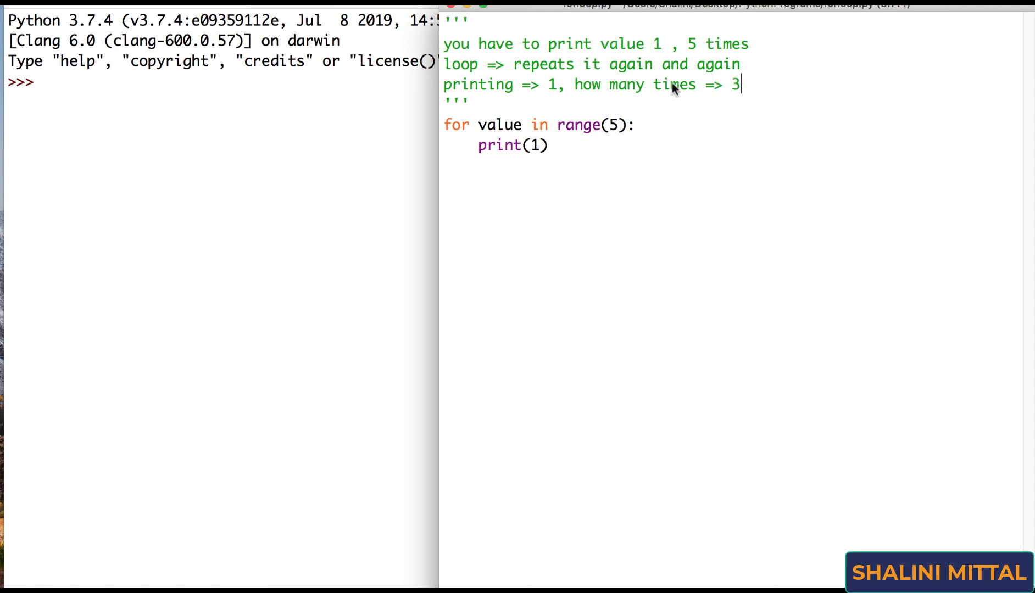
type("5")
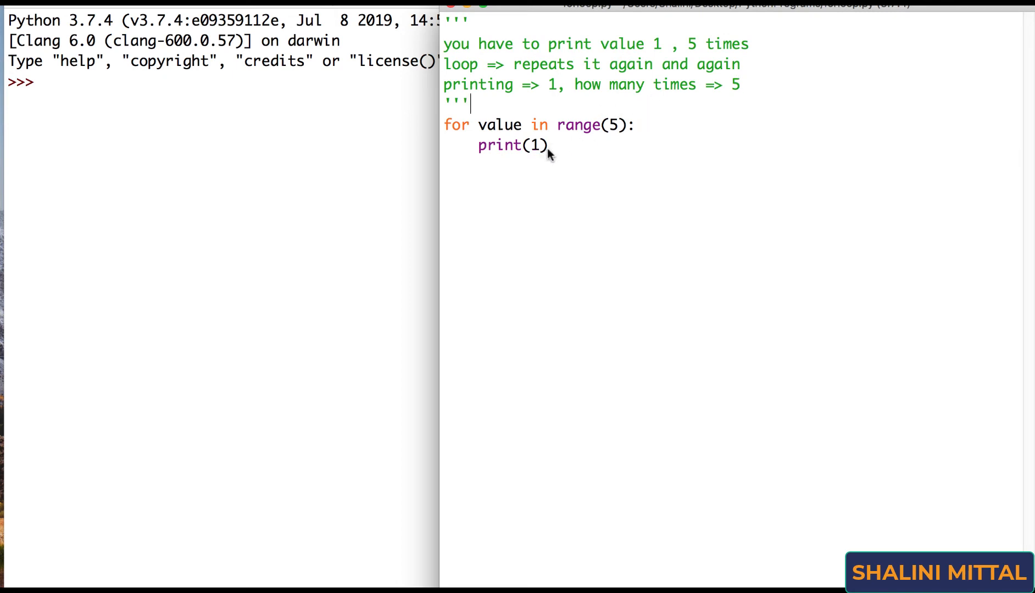
mouse_move(549, 163)
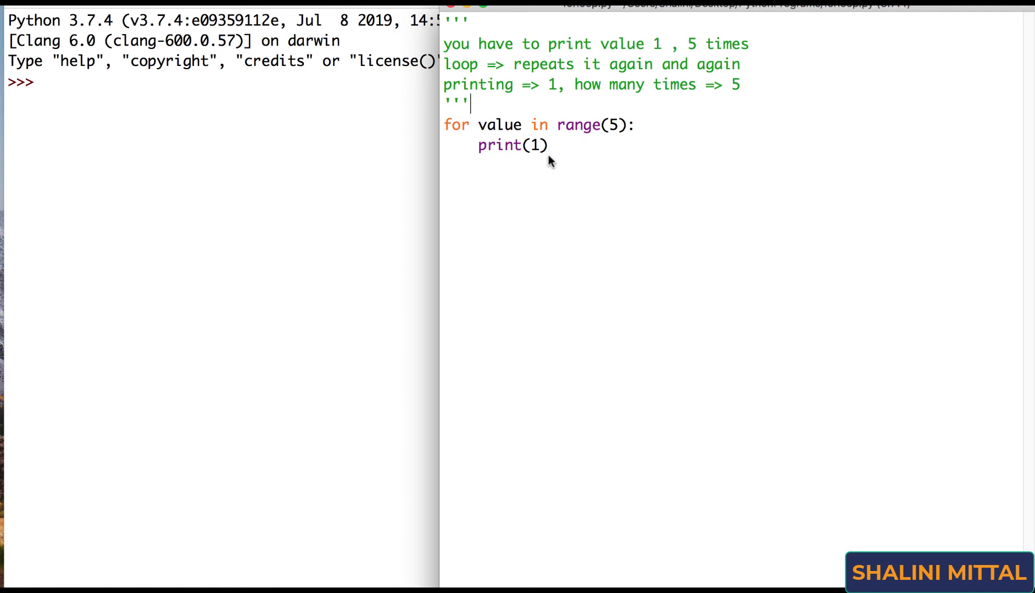
mouse_move(533, 171)
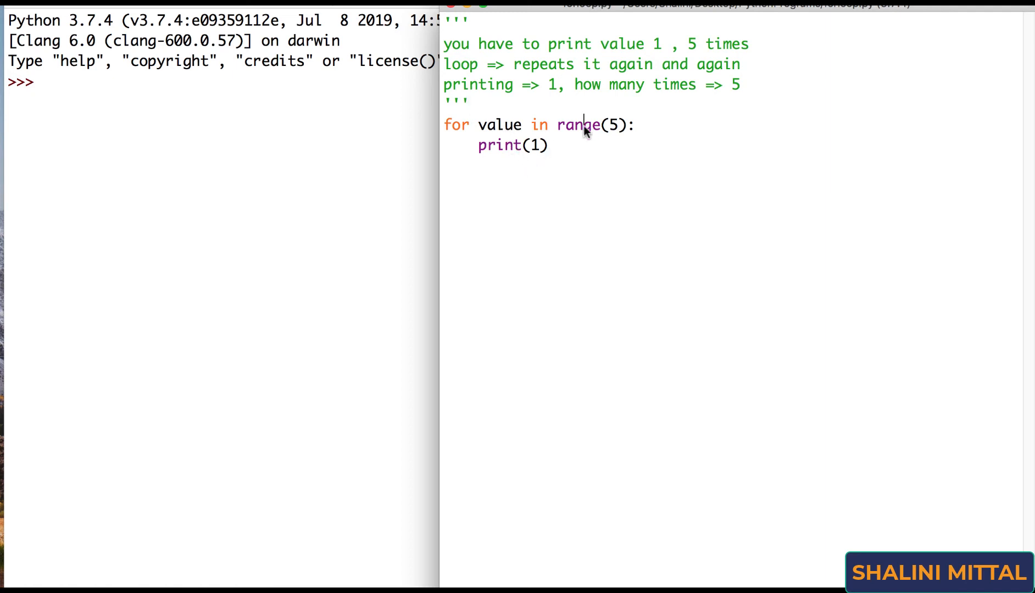
mouse_move(639, 126)
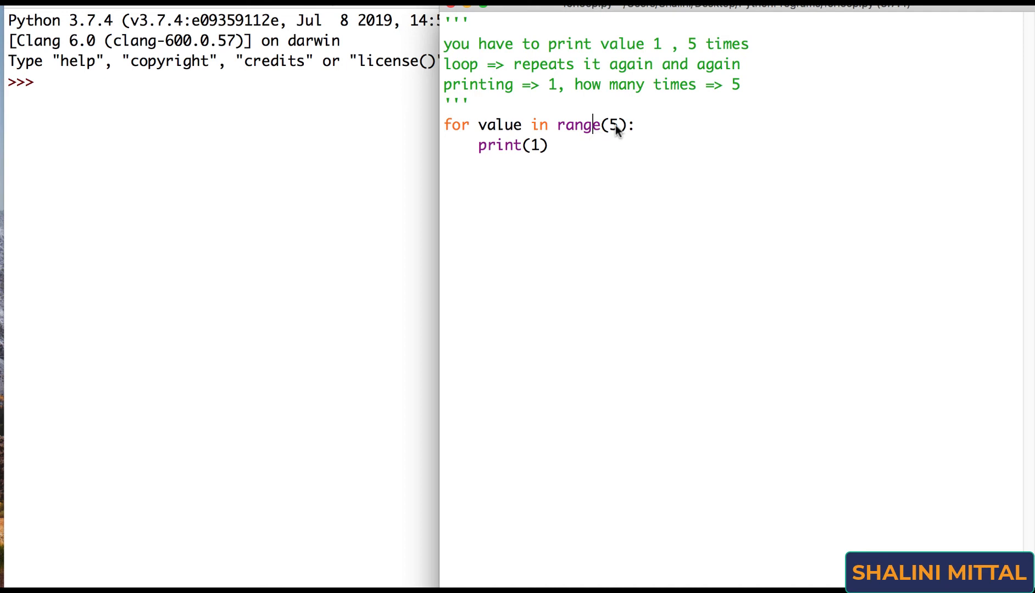
mouse_move(702, 138)
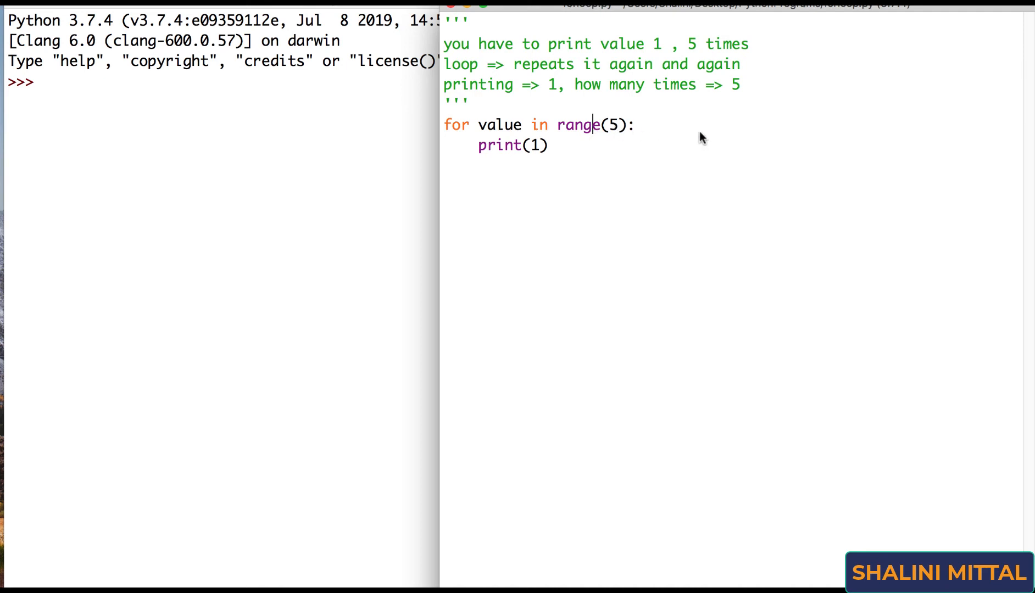
mouse_move(697, 135)
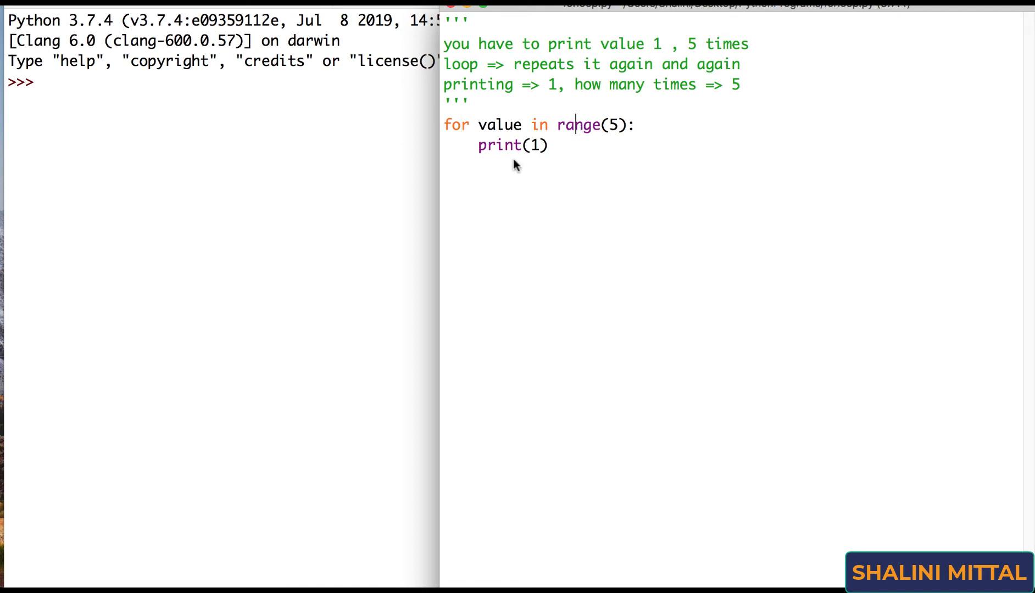
Step: Change the loop to range(15) printing the variable, and note '0 to 14' in the docstring
left_click(544, 146)
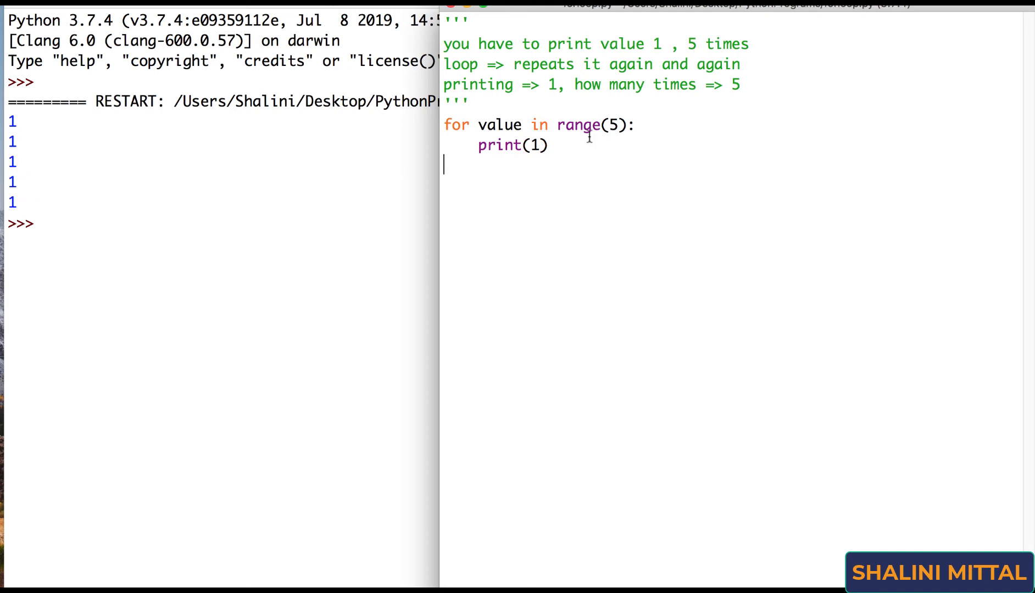
type("1")
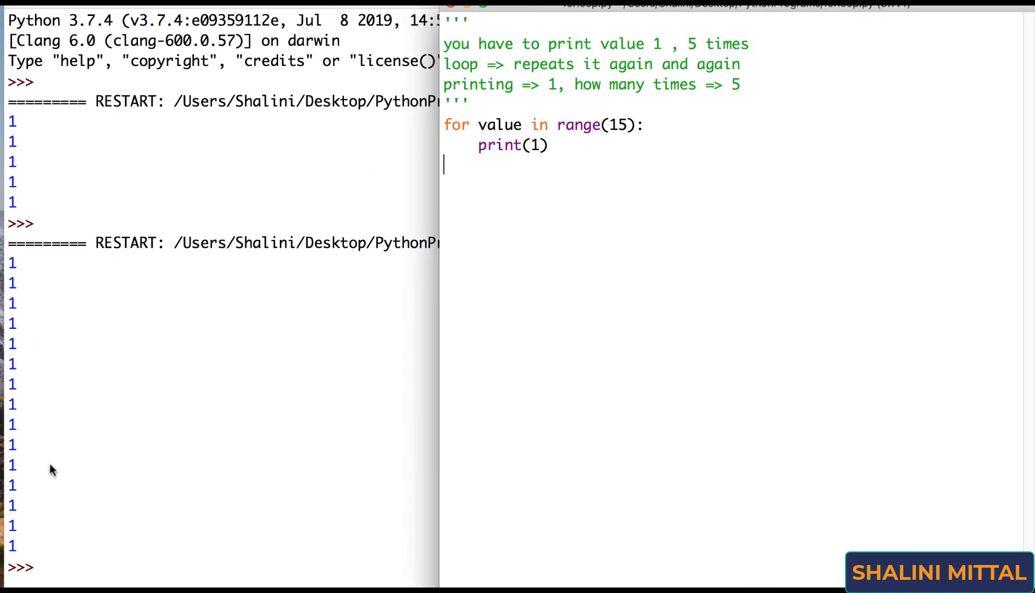
mouse_move(552, 171)
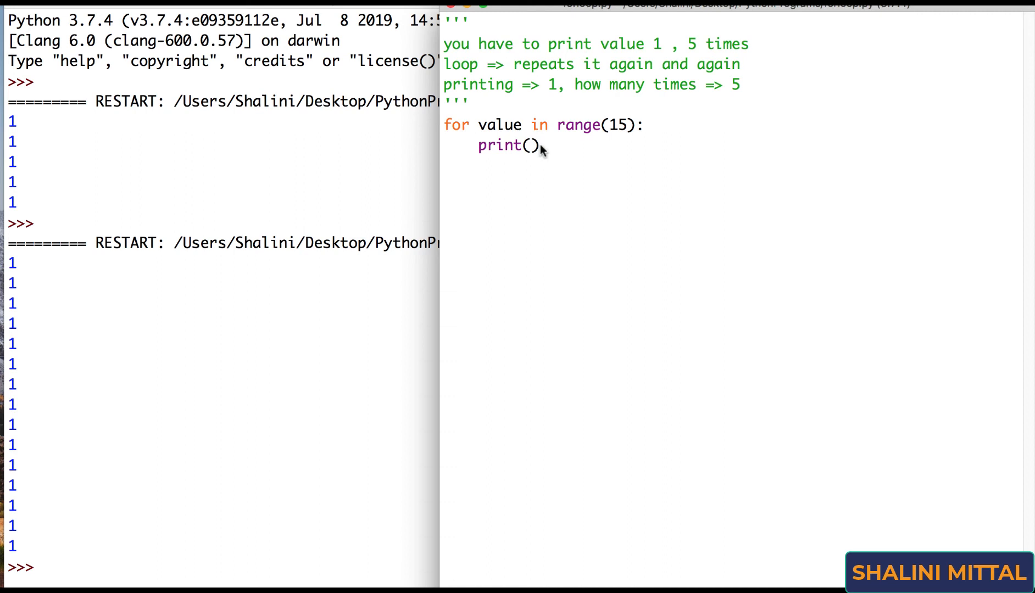
type("value")
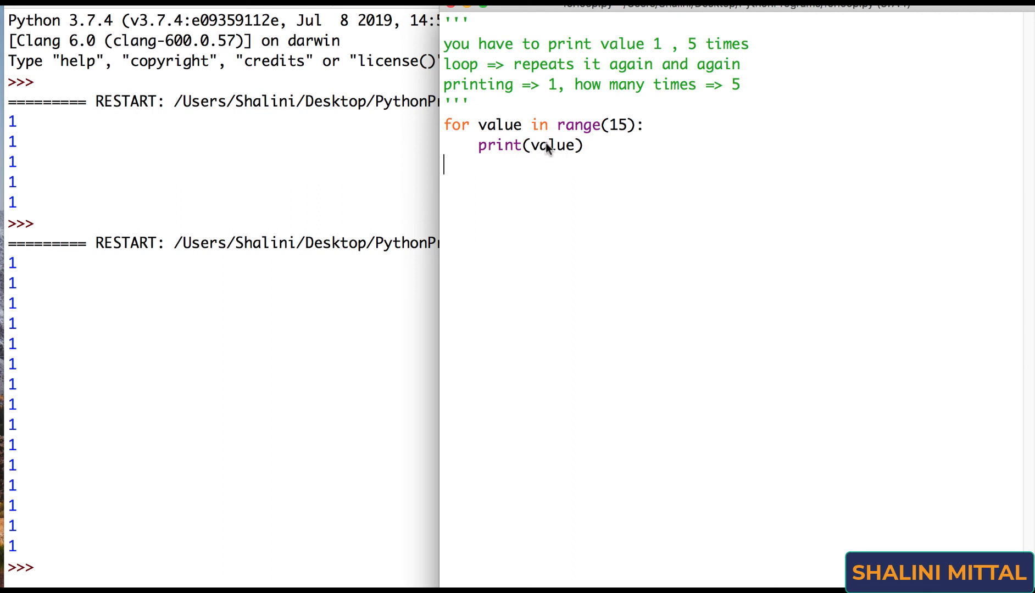
mouse_move(516, 130)
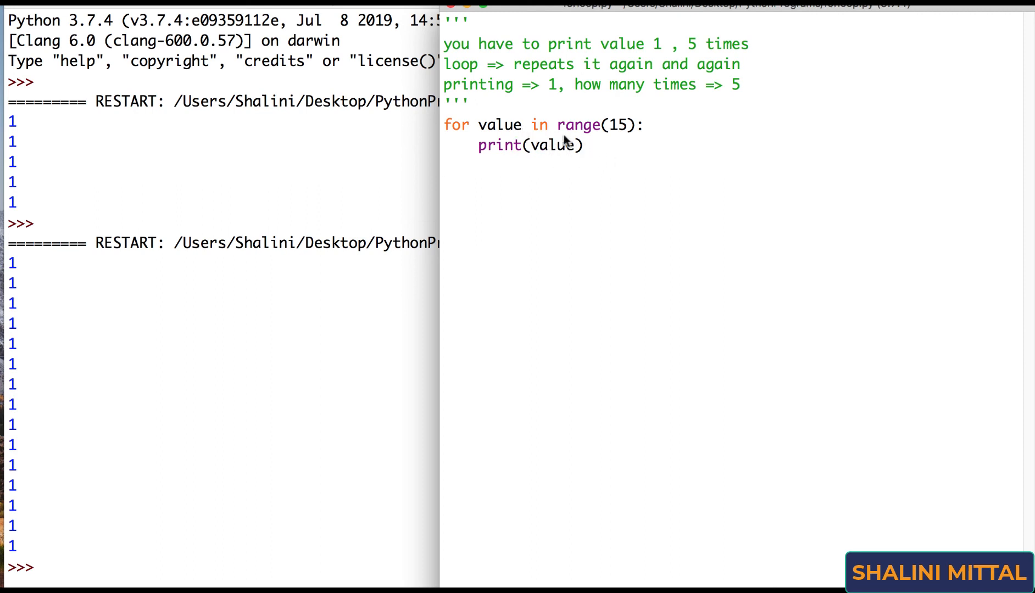
double_click(582, 124)
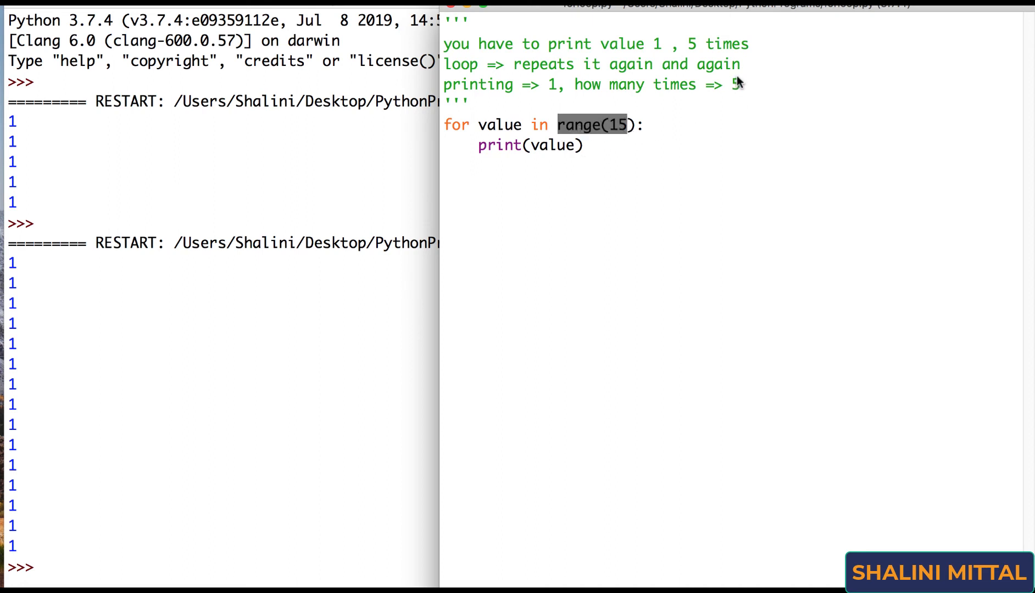
type("5")
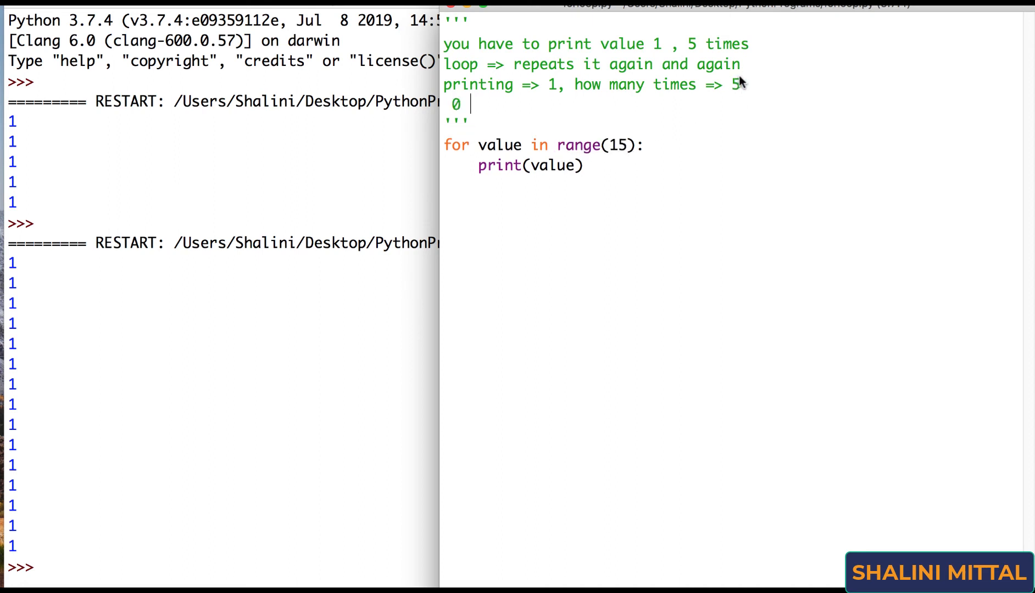
type("to")
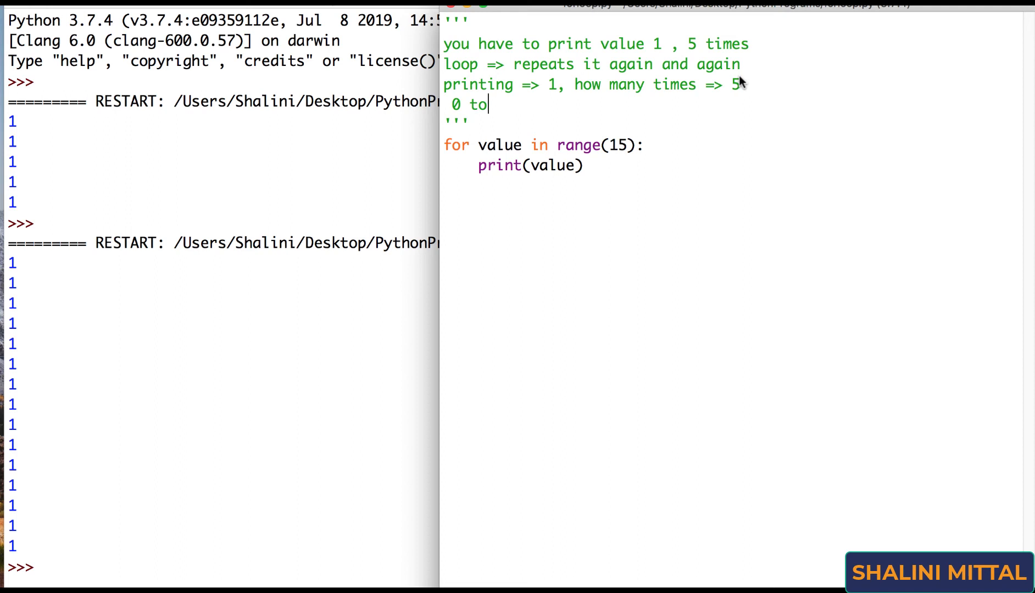
type("14")
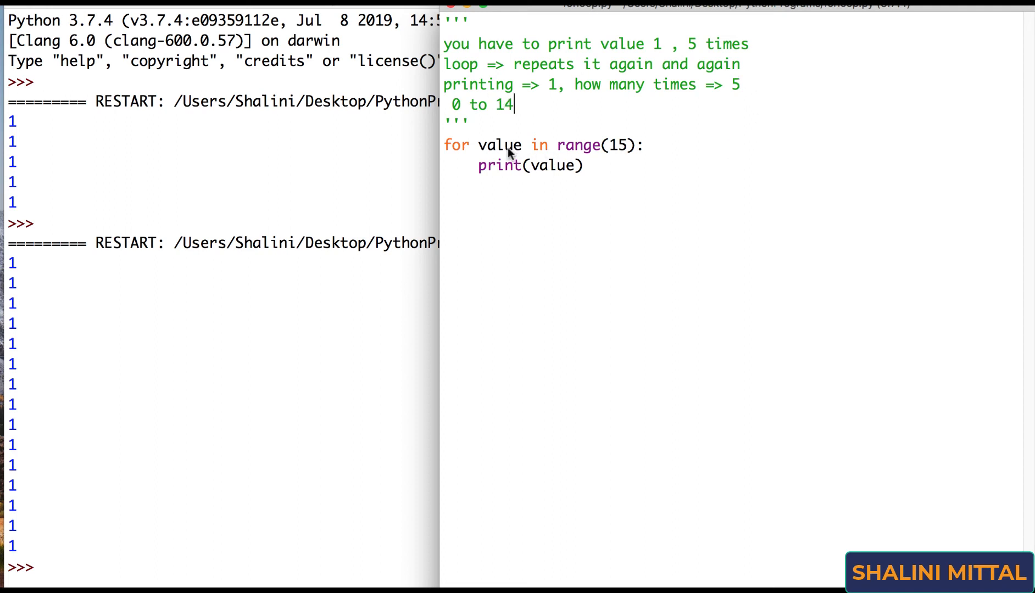
Step: Rename the loop variable from value to no and review the range call and 0 to 14 note
double_click(499, 145)
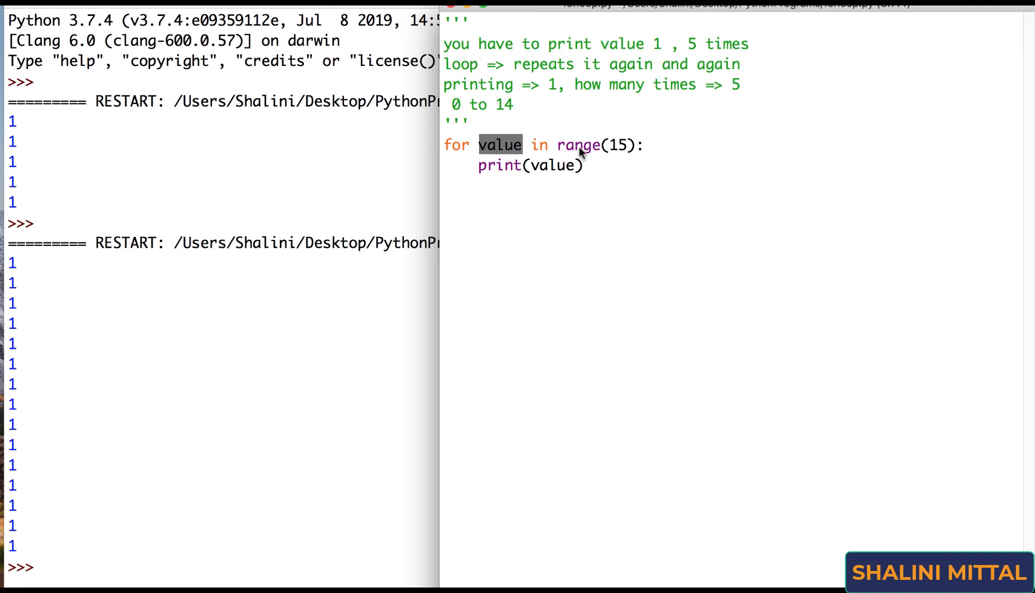
mouse_move(503, 148)
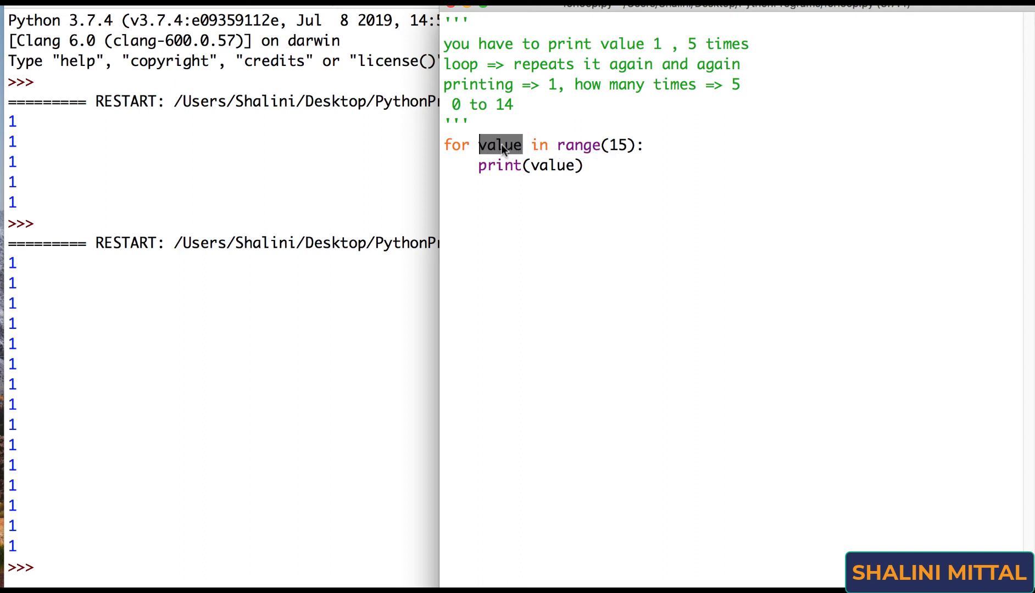
left_click(500, 146)
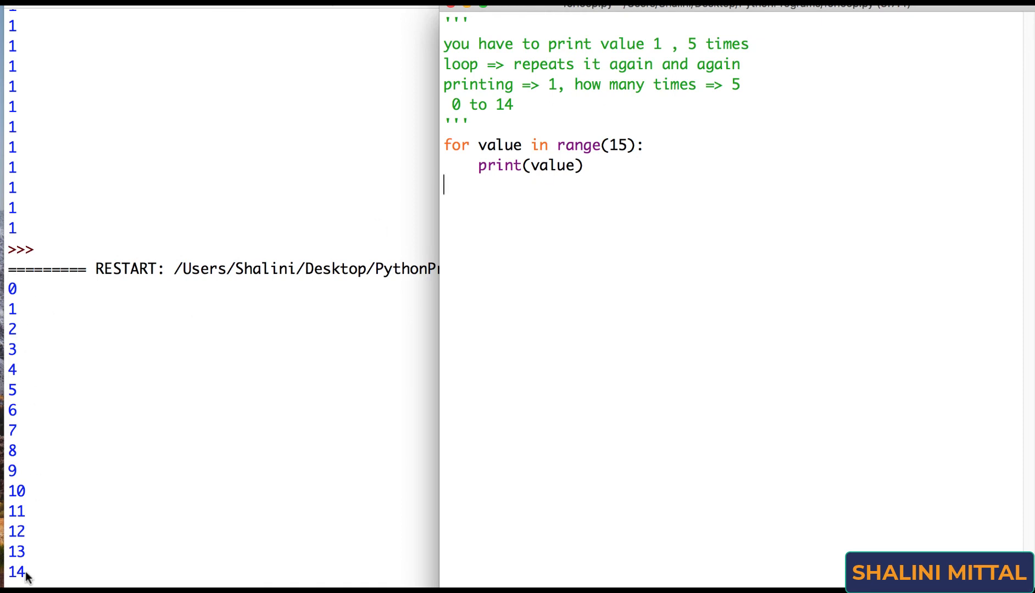
double_click(496, 145)
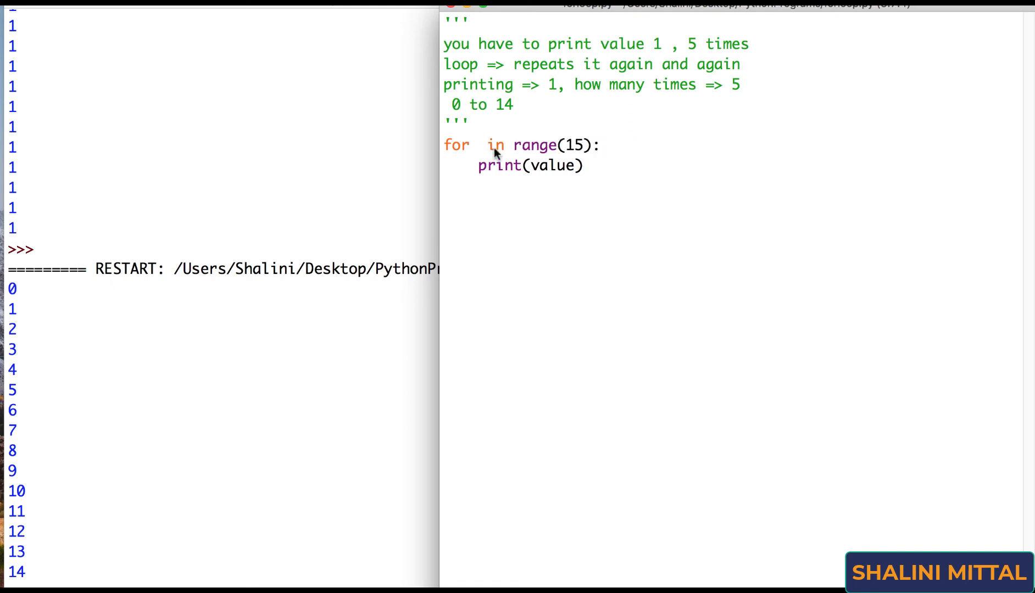
type("k")
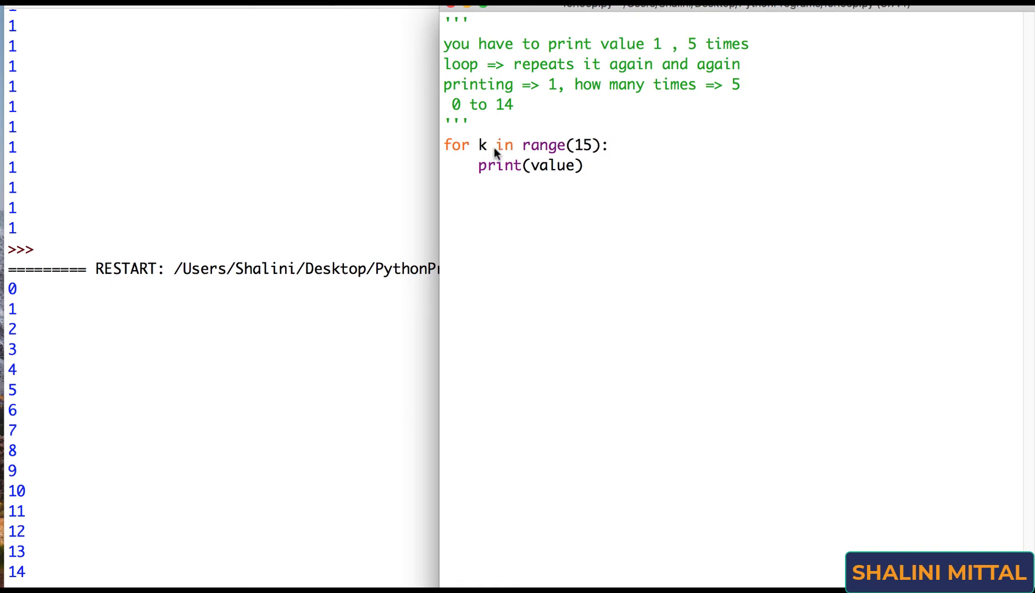
type("s")
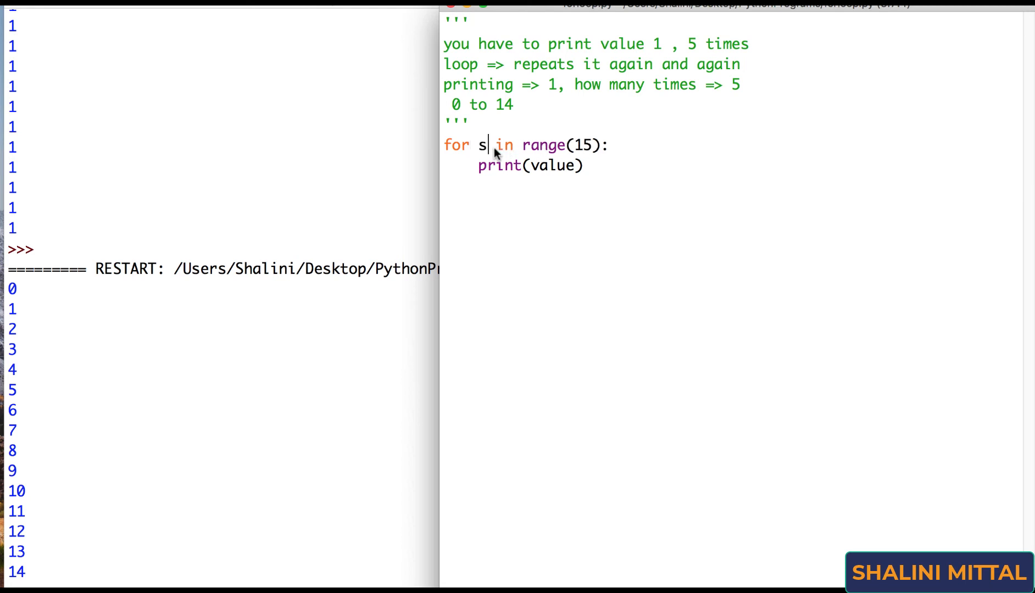
type("o")
left_click(733, 165)
type("n")
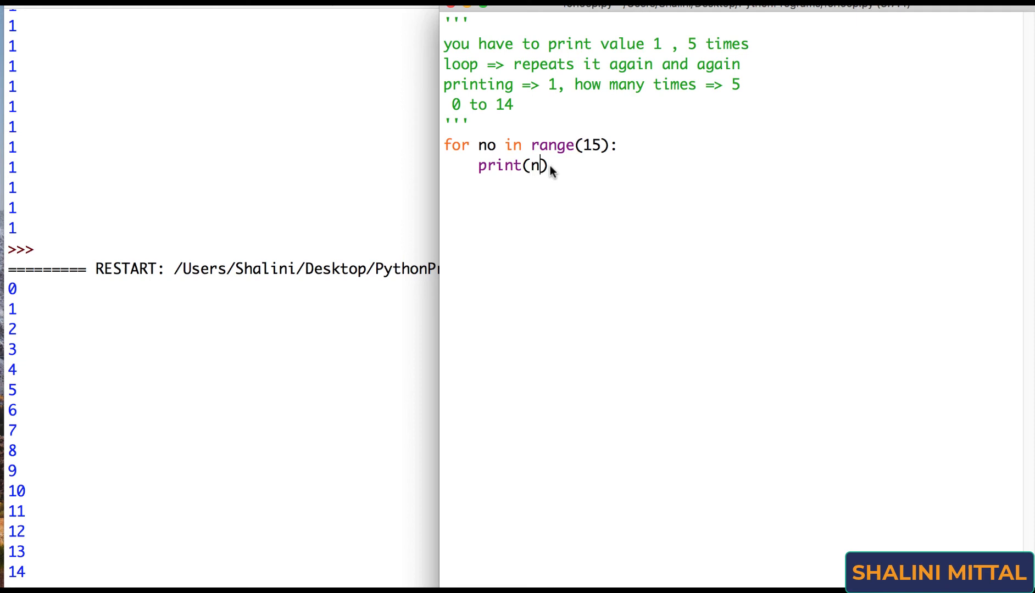
type("o")
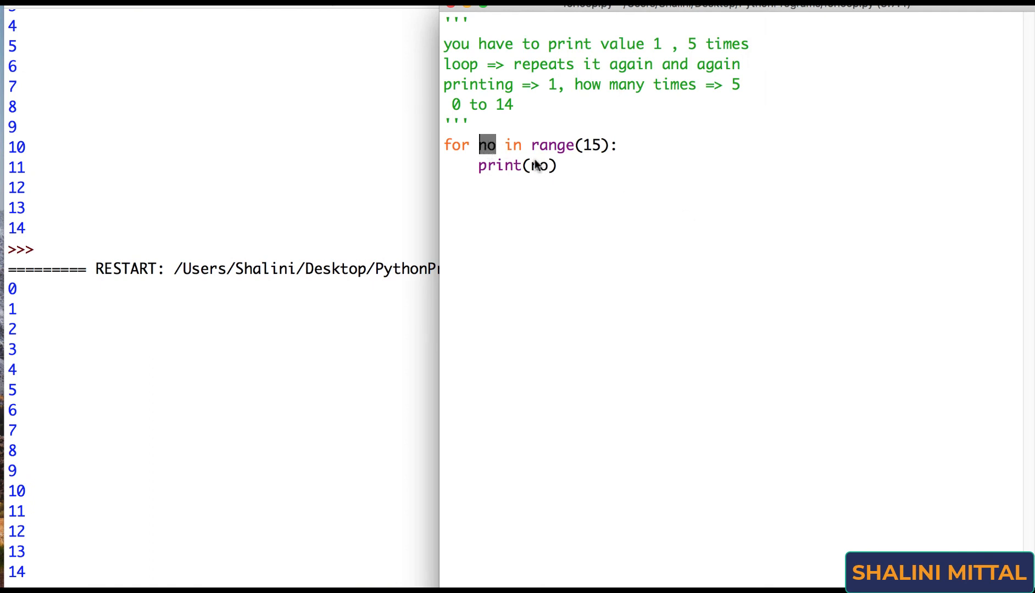
double_click(557, 145)
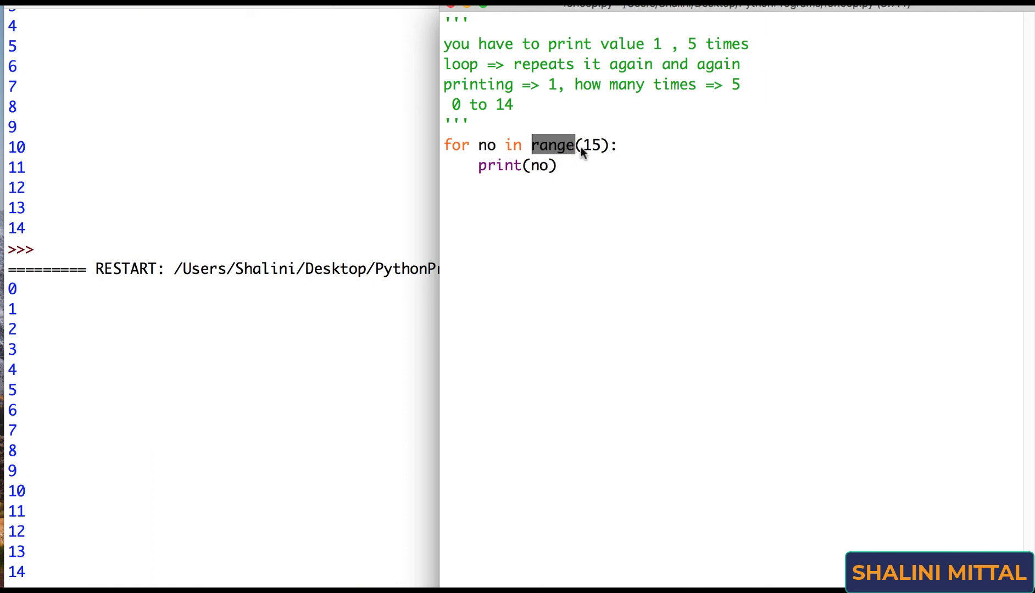
left_click(464, 105)
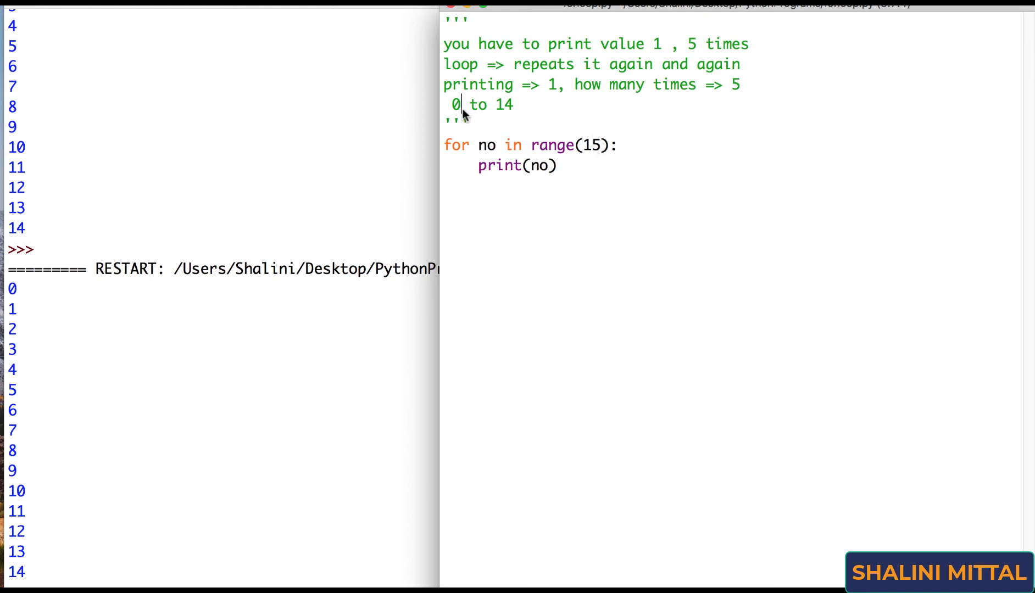
mouse_move(486, 153)
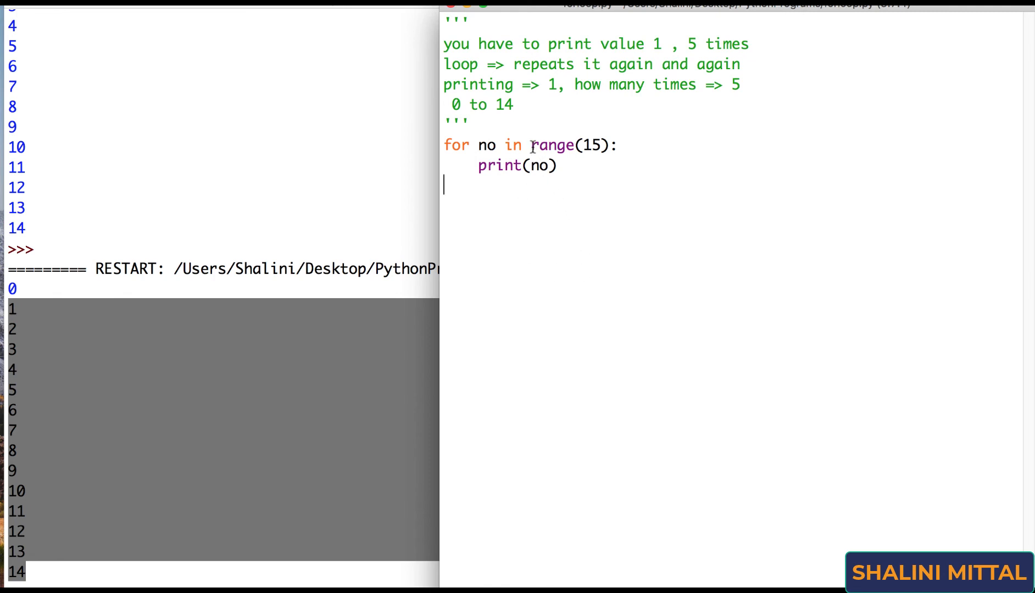
Step: Add 'iteration' and the syntax 'for <varname> in <generates a sequence of element>:' to the docstring
double_click(563, 145)
type("for")
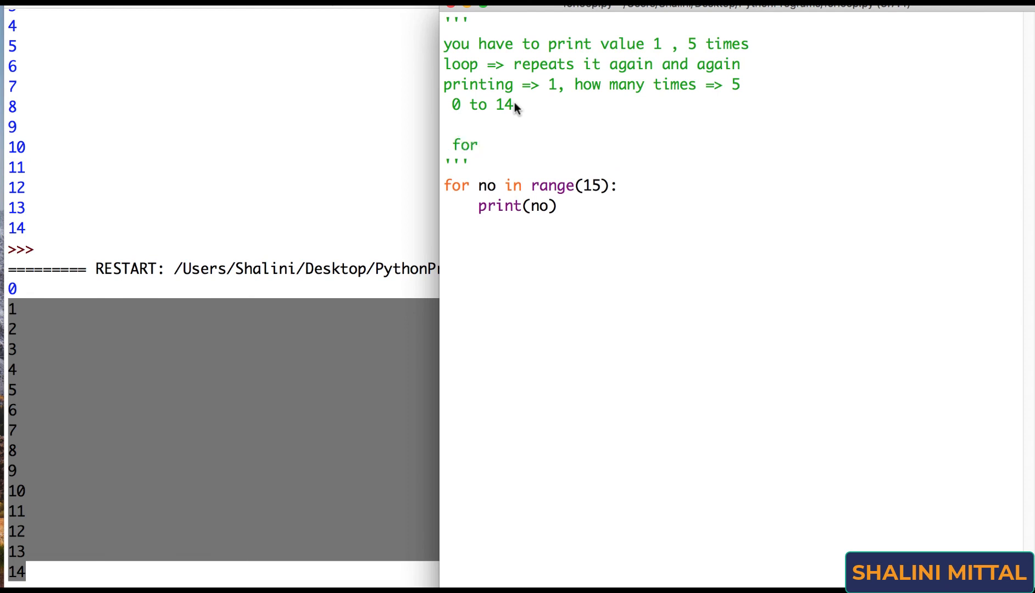
type("<varname>")
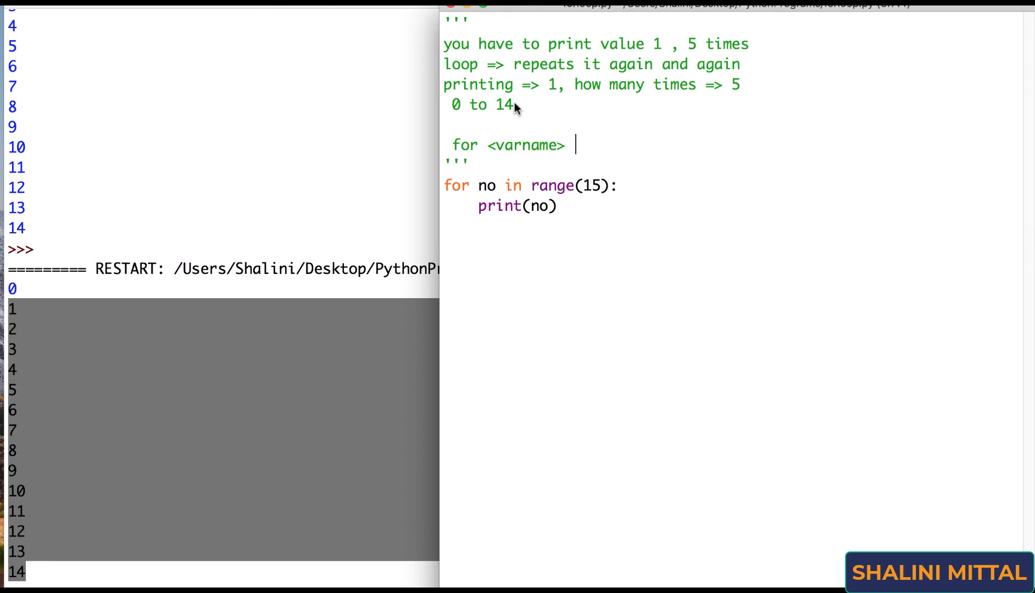
mouse_move(501, 171)
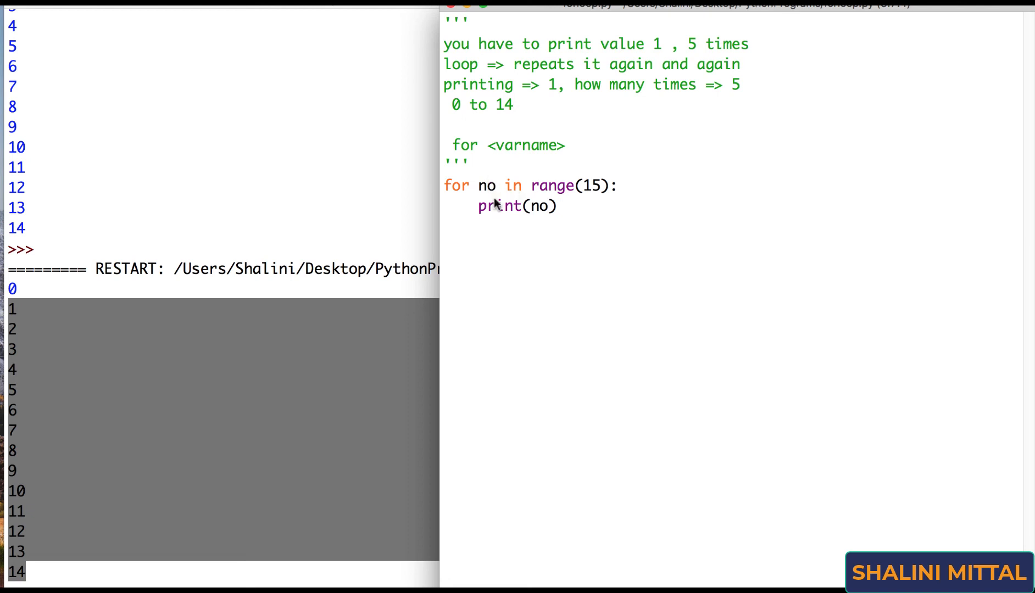
mouse_move(537, 212)
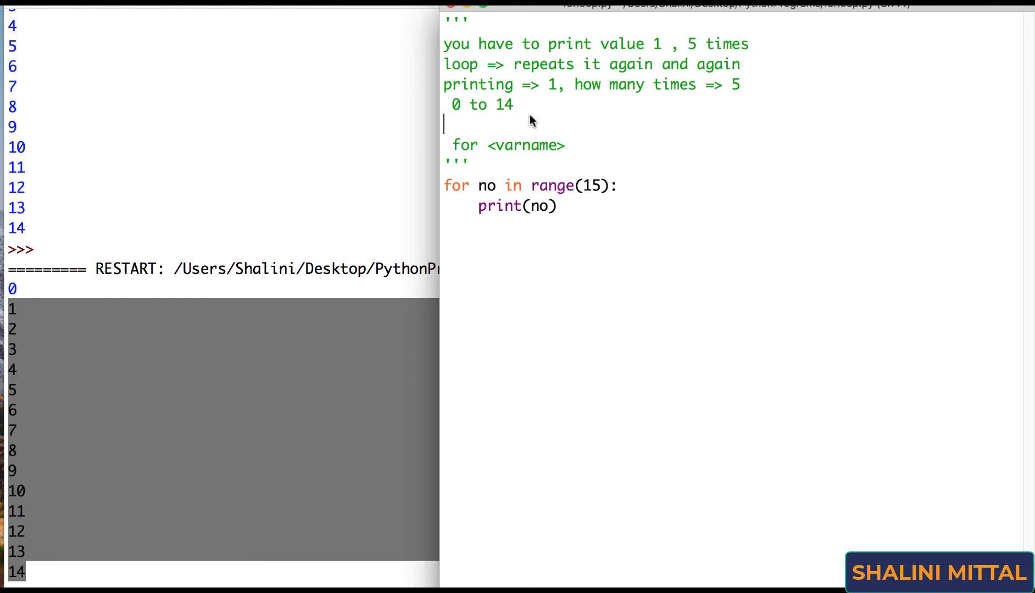
type("iteratio")
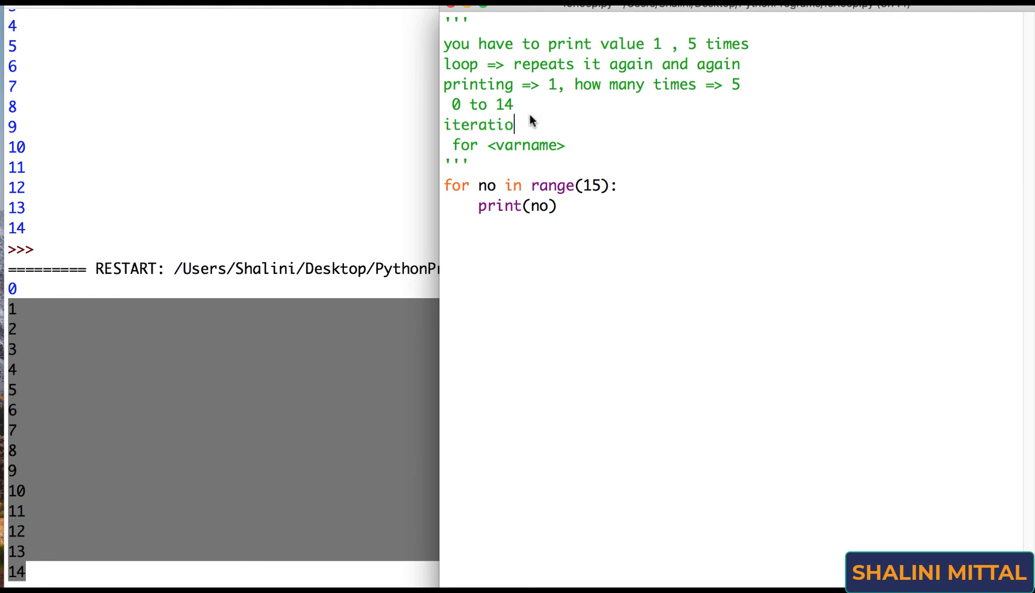
type("n")
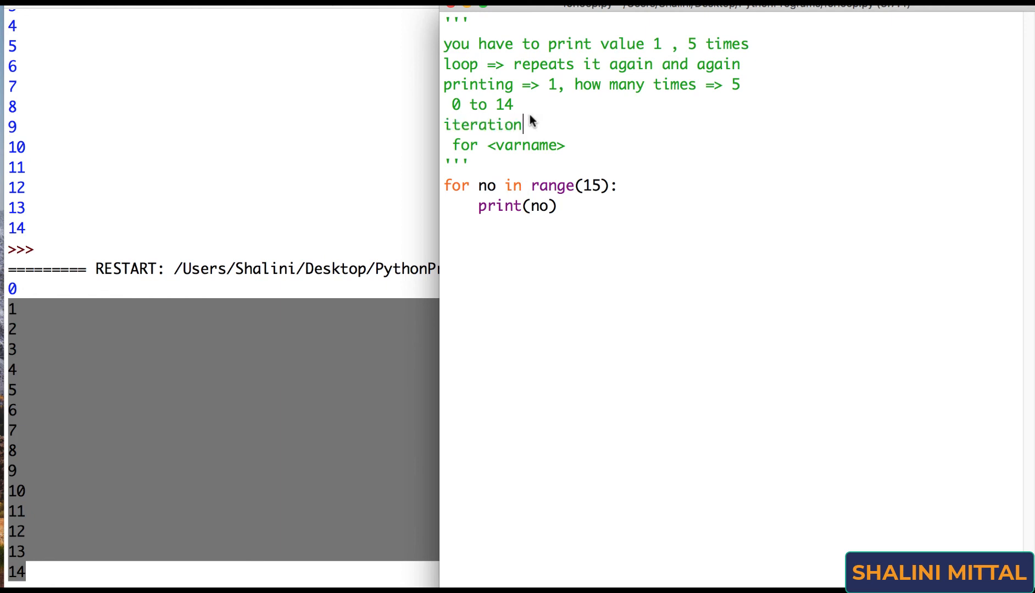
type("i")
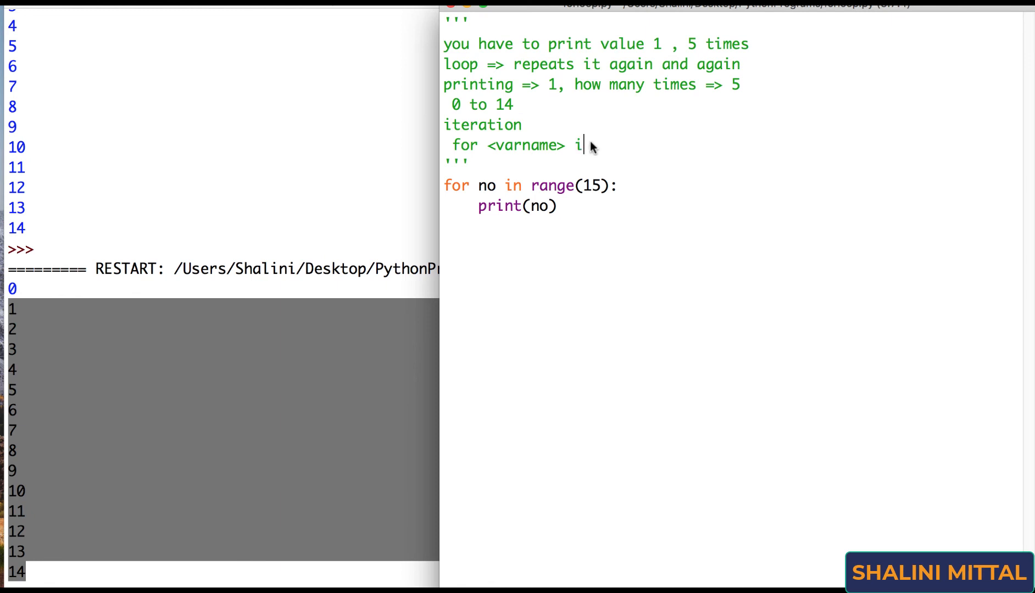
type("n <")
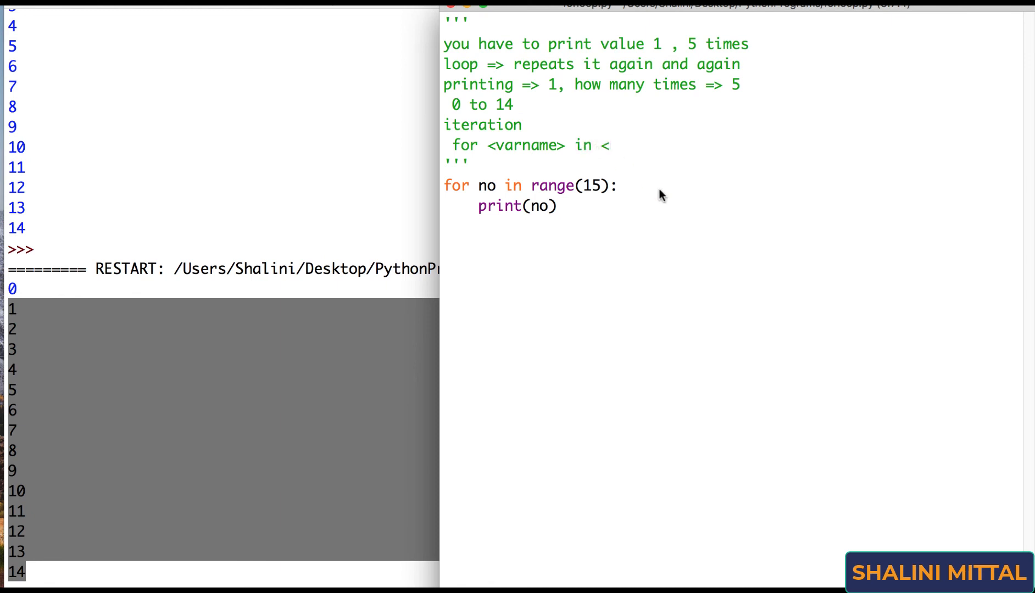
type("generates a sequ")
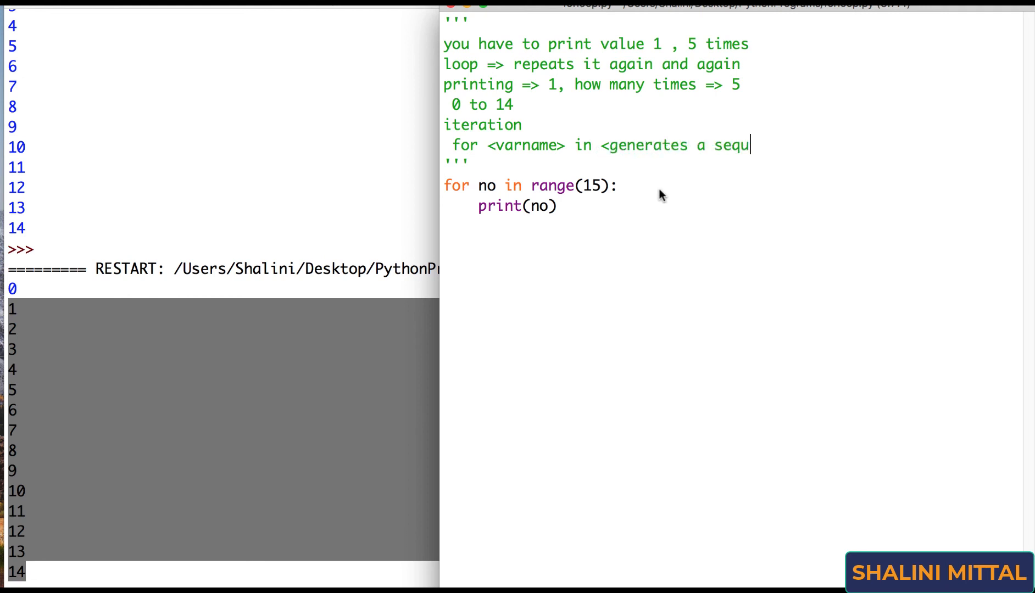
type("ence of")
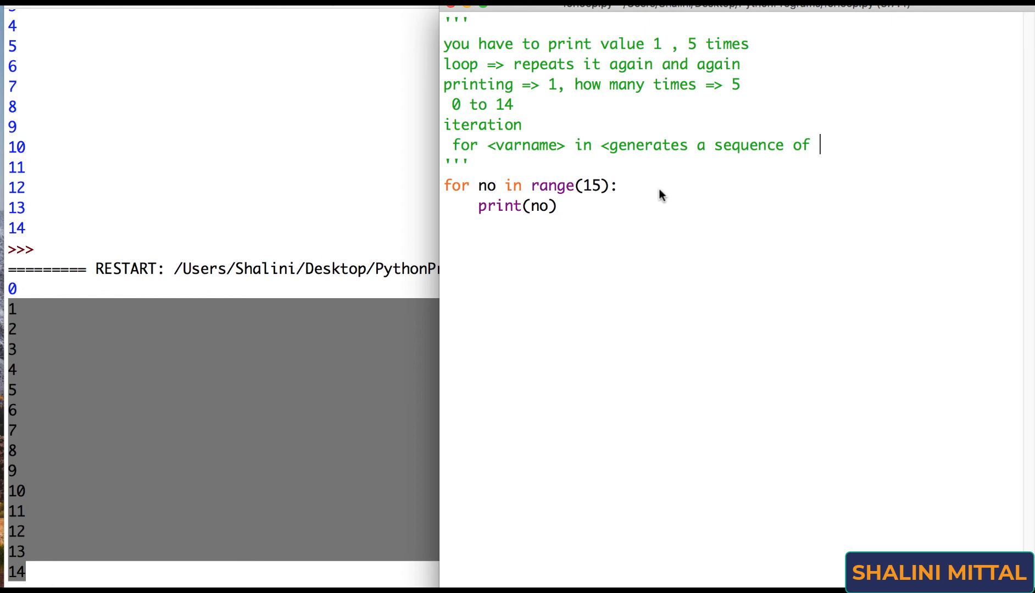
type("elemn")
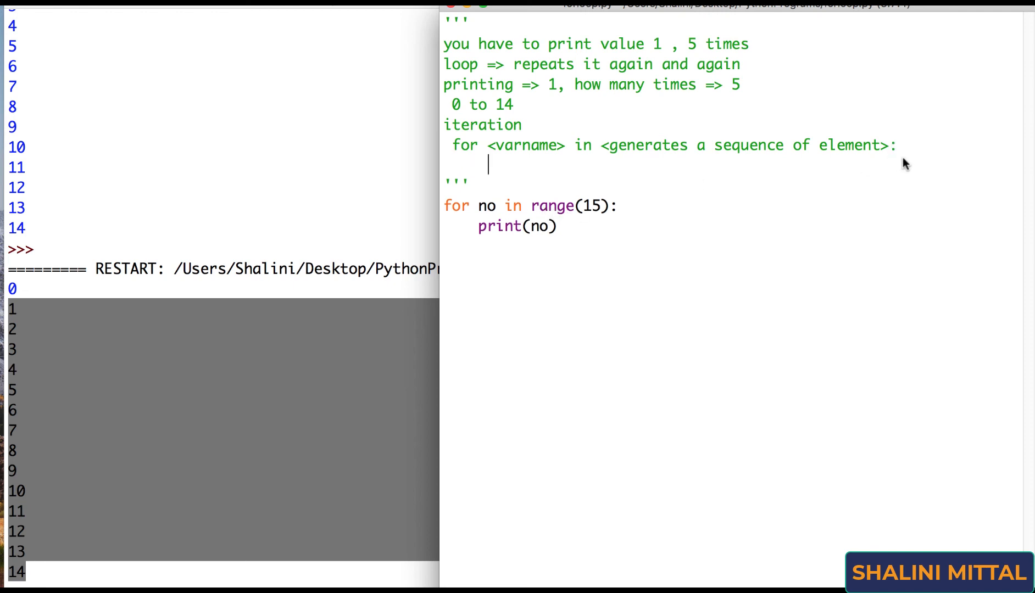
mouse_move(480, 227)
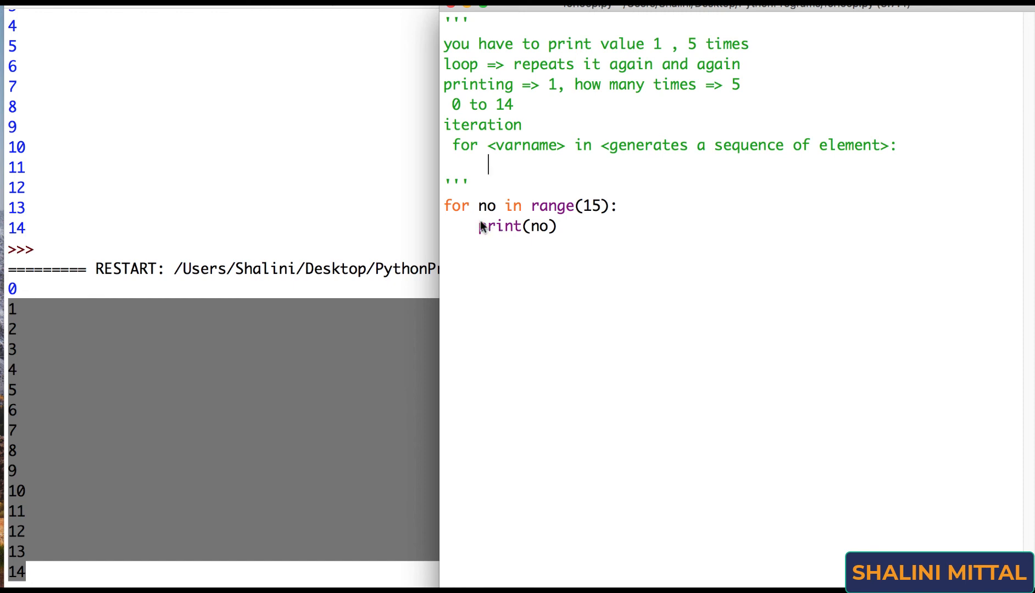
mouse_move(480, 245)
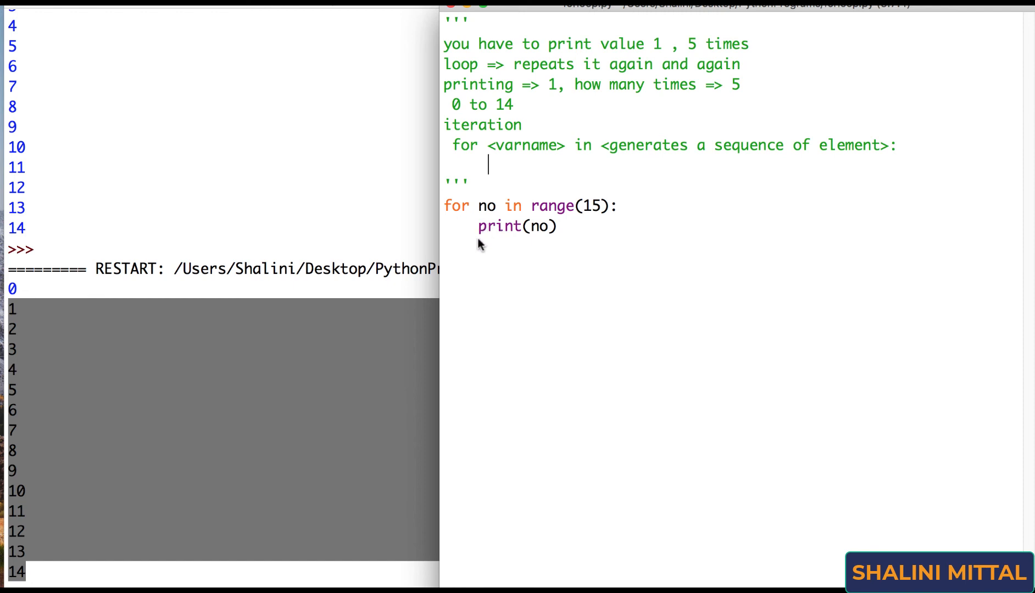
mouse_move(486, 235)
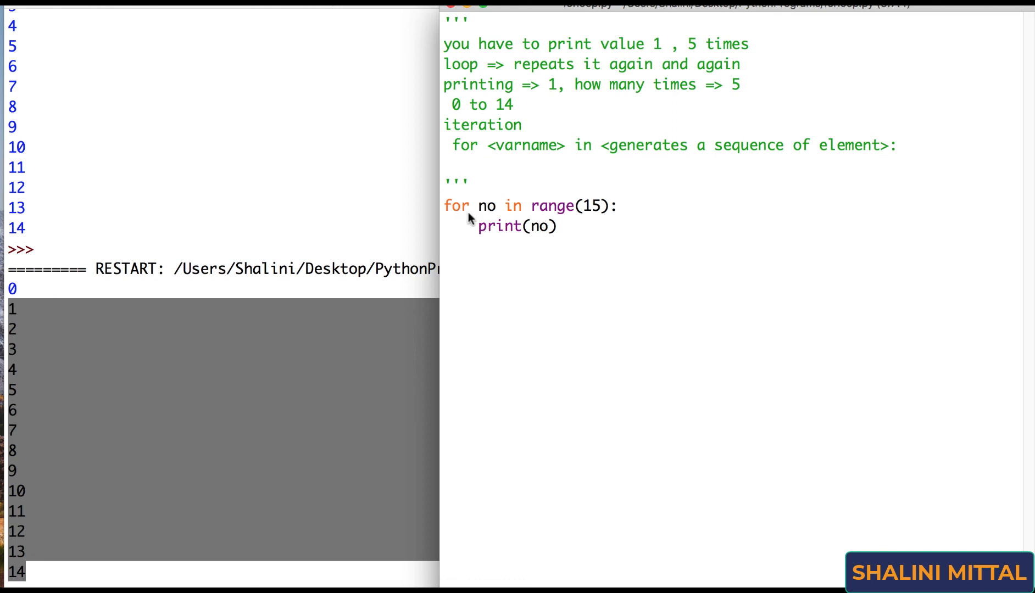
Step: Add a print('end') line to the loop code so 'end' follows the numbers
double_click(498, 226)
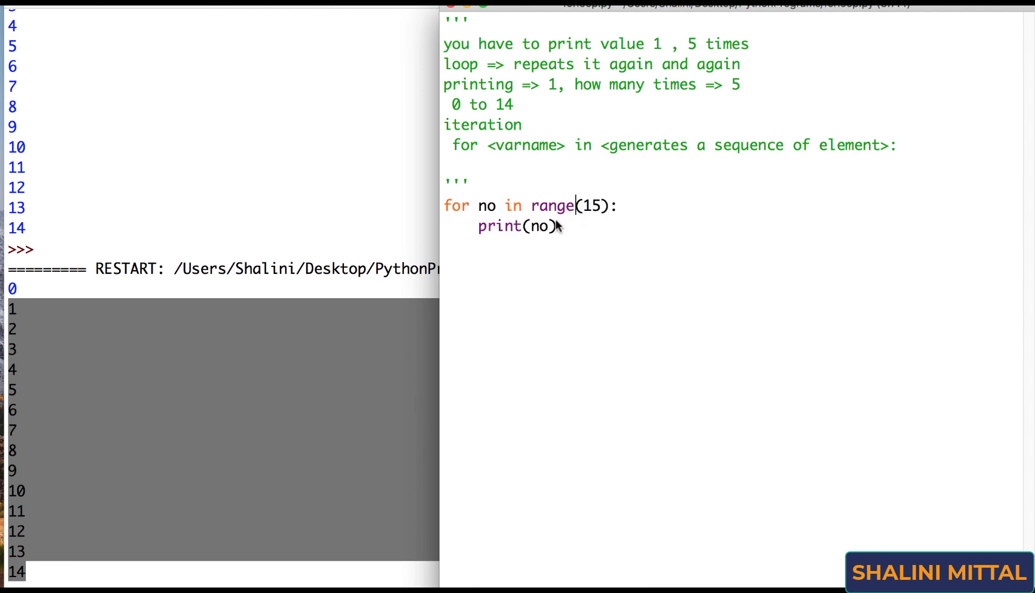
type("p")
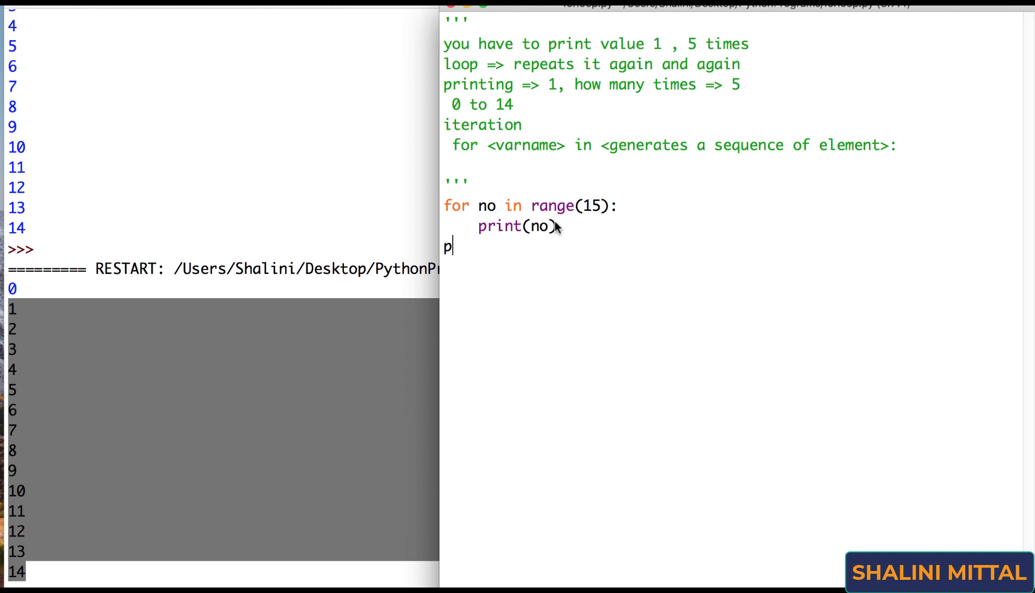
type("rint('end")
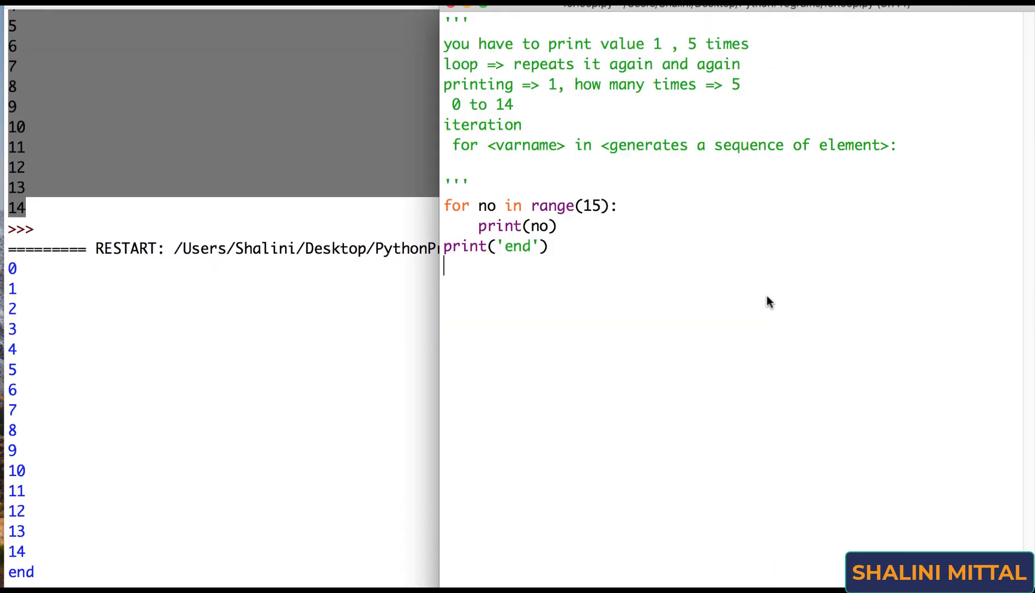
mouse_move(448, 269)
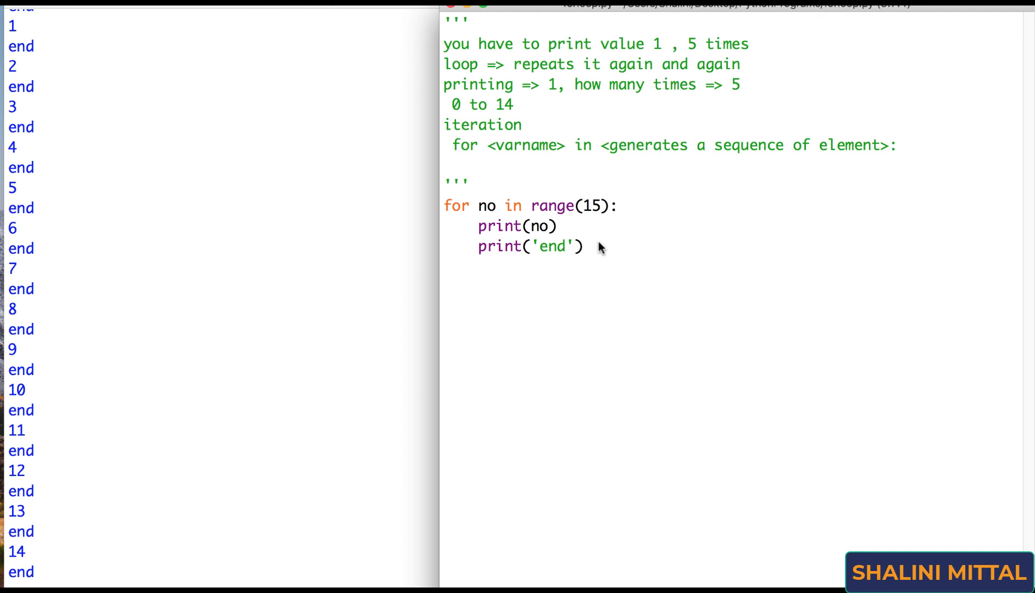
mouse_move(556, 165)
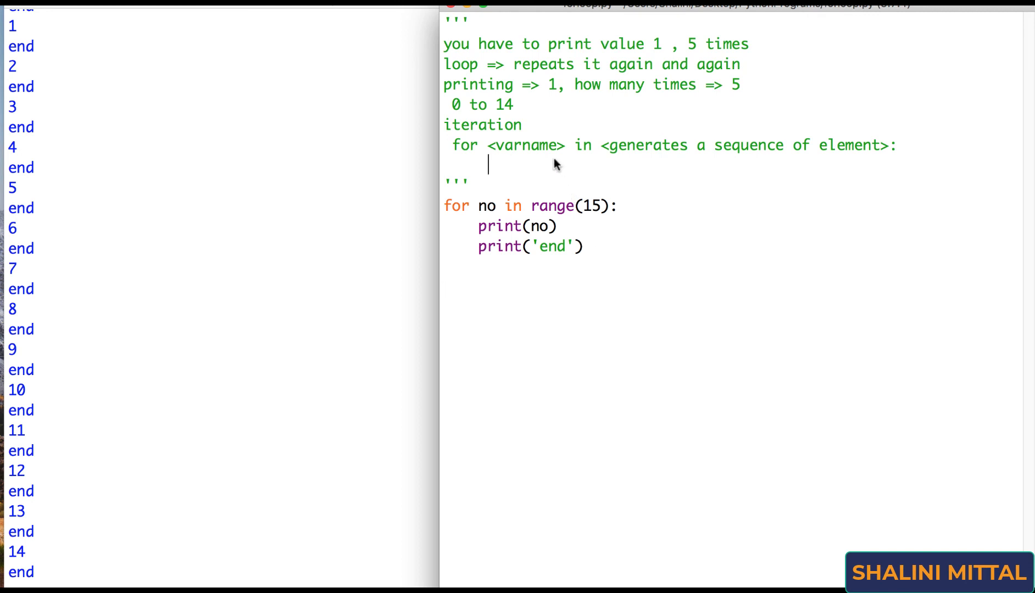
Step: Write 'block of code to execute till the loop is running' under the syntax line
type("blok of")
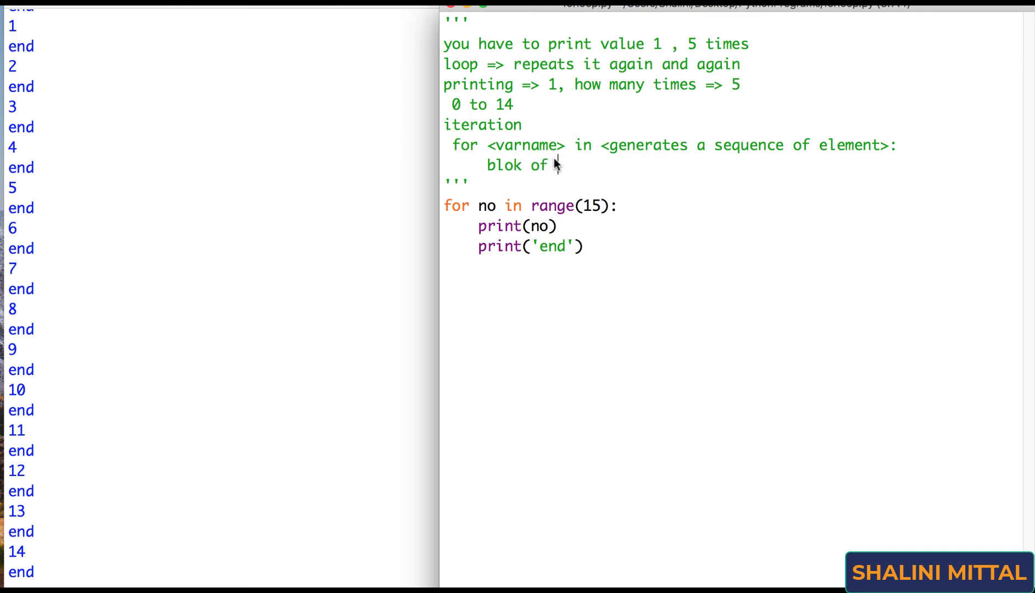
type("code to execute till the")
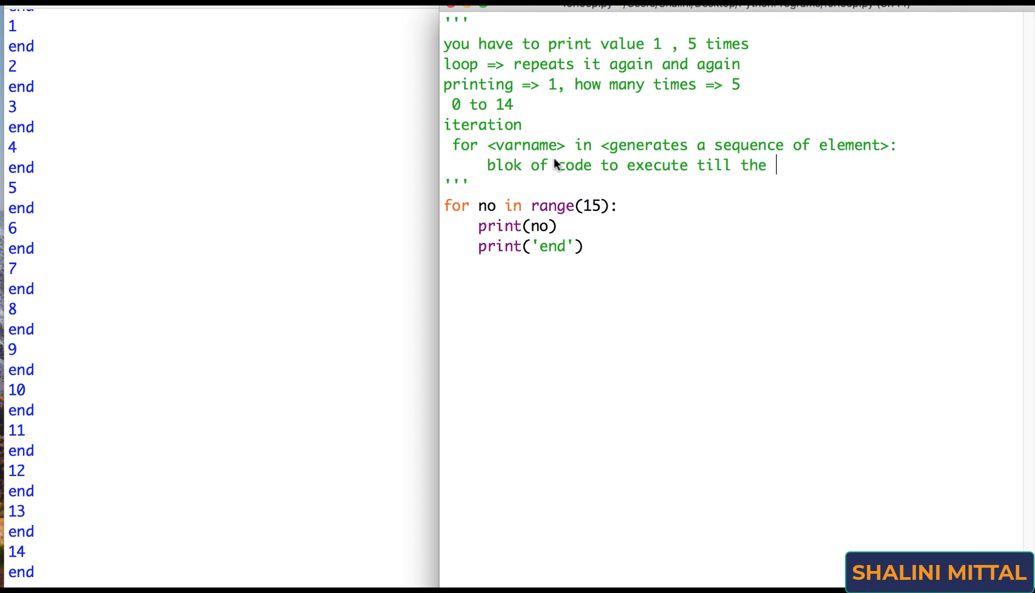
type("loop is ri")
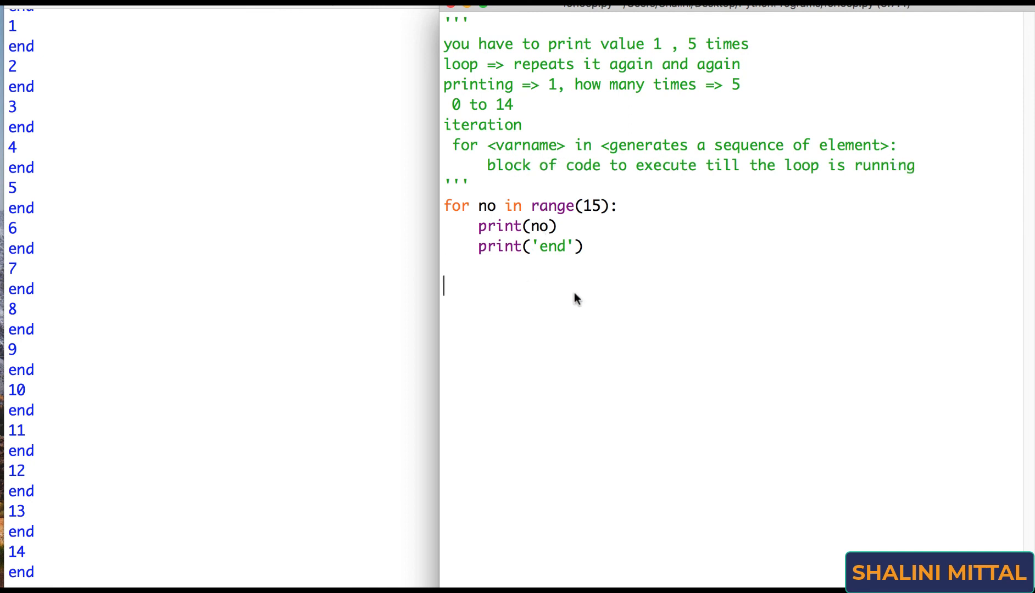
Step: Add country="India" with a 'for c in country:' loop that prints c
type("country=\"")
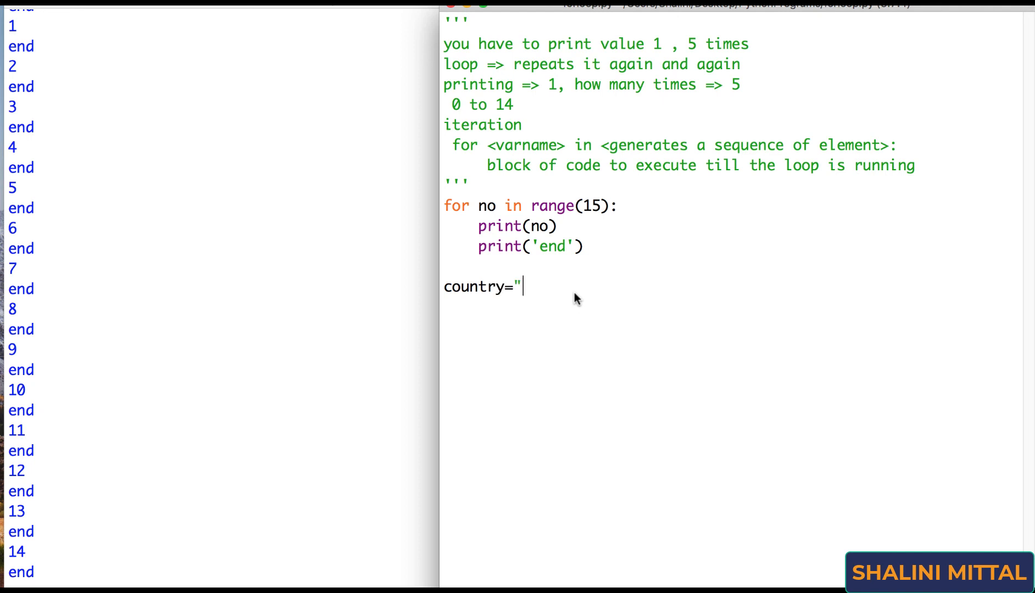
type("India\"")
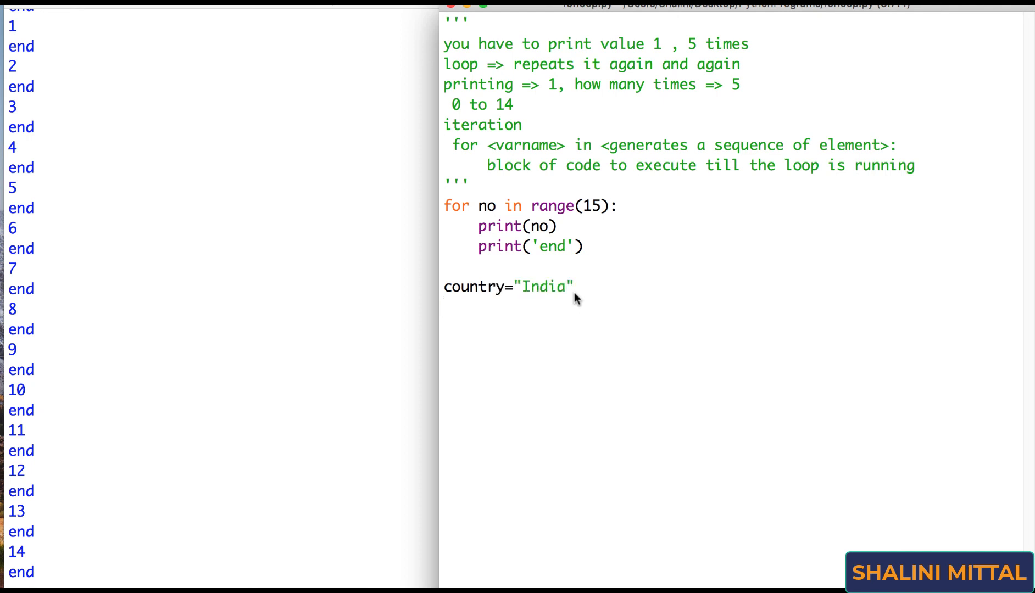
type("for c in country")
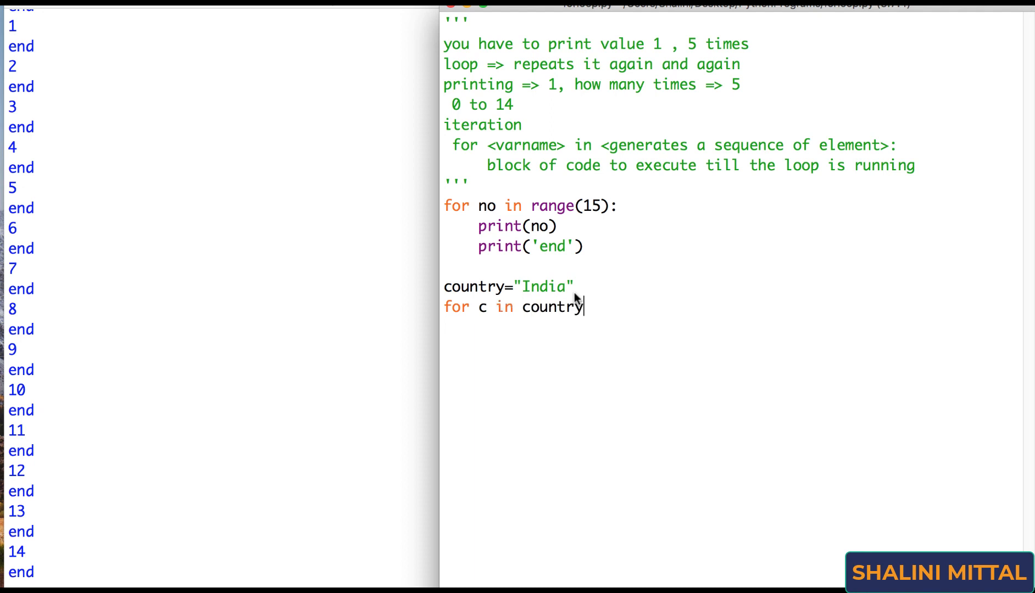
type(":")
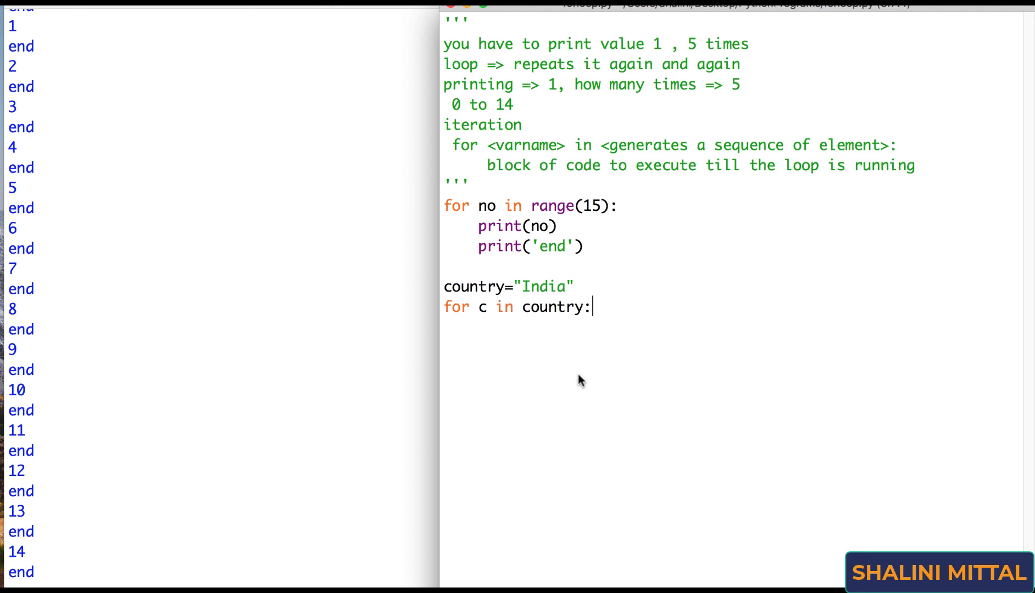
mouse_move(628, 154)
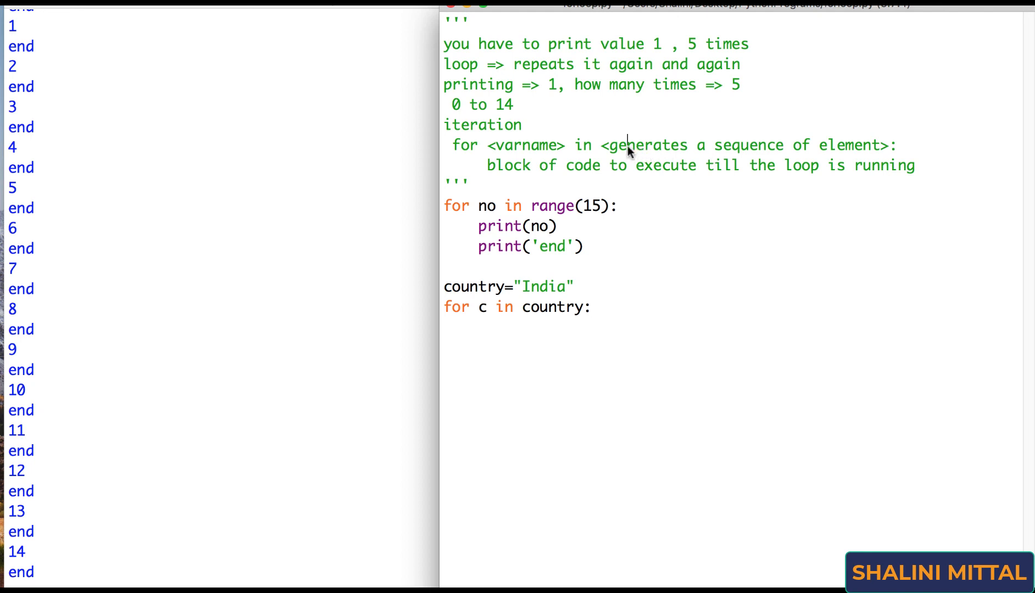
left_click_drag(629, 145, 843, 145)
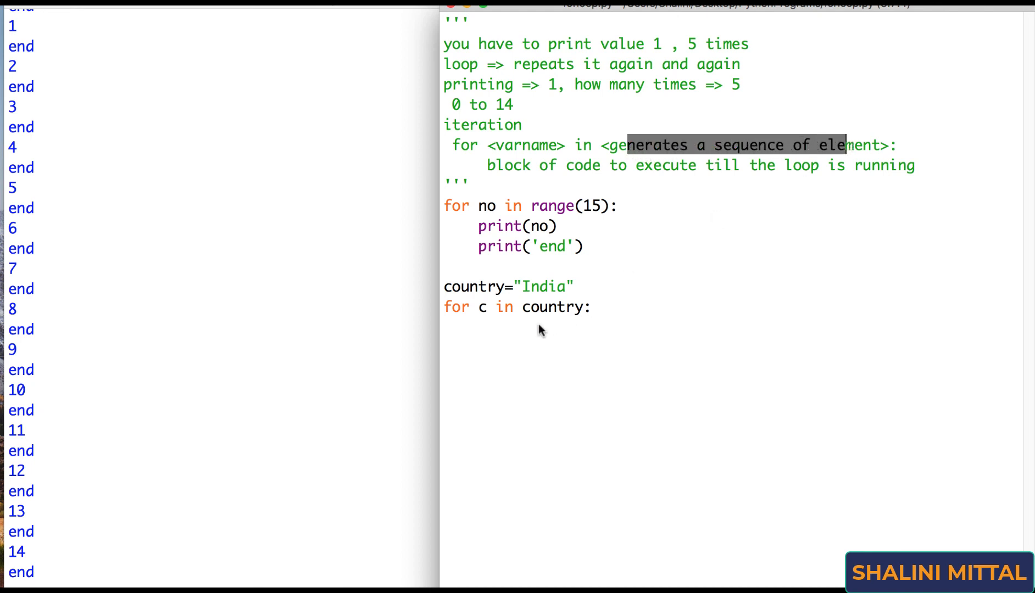
type("print(c")
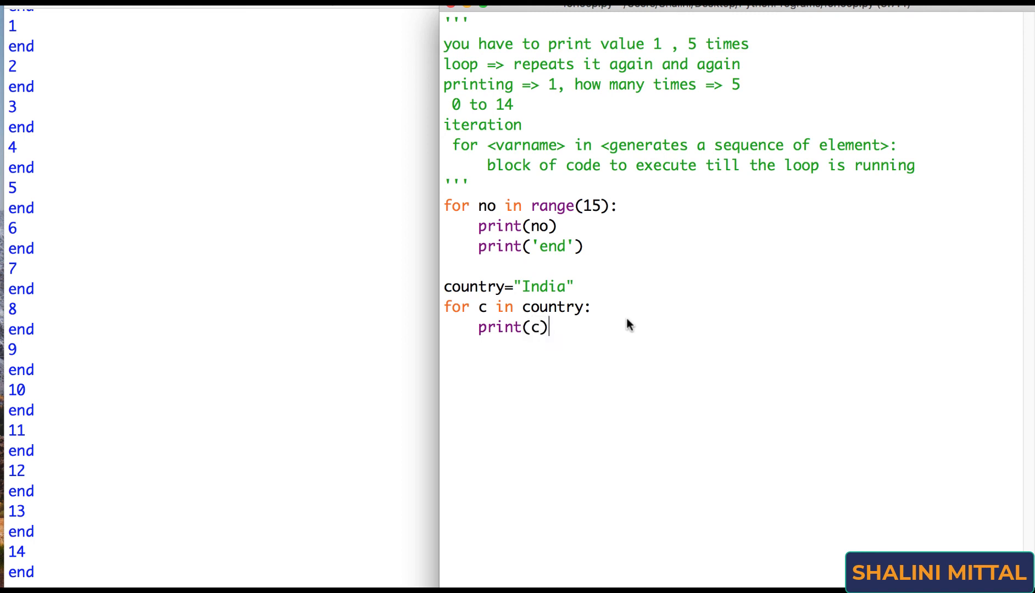
Step: Run the script so I, n, d, i, a print, then review the string and loop variable
key("F5")
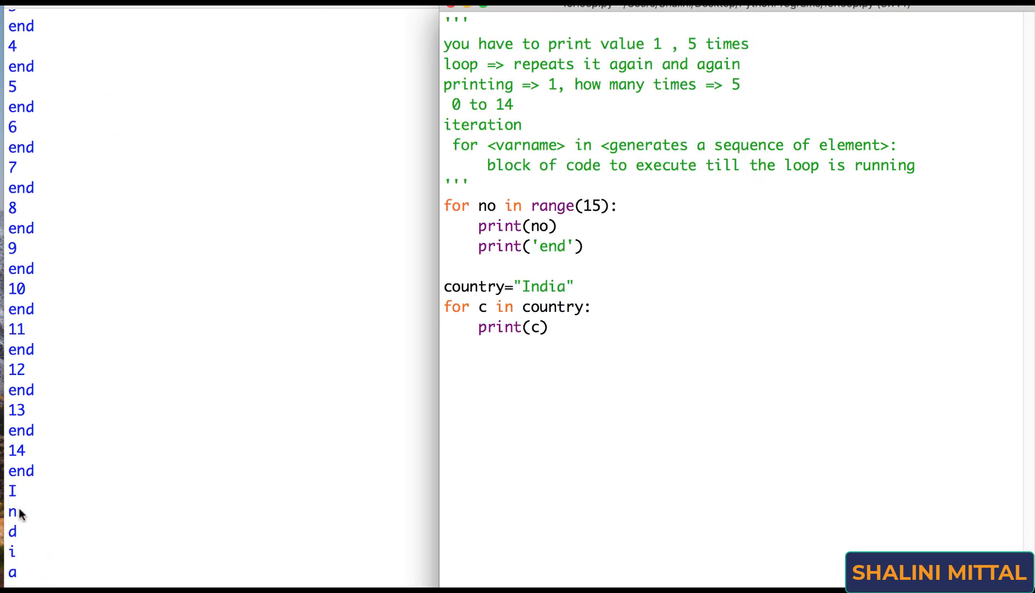
left_click(469, 326)
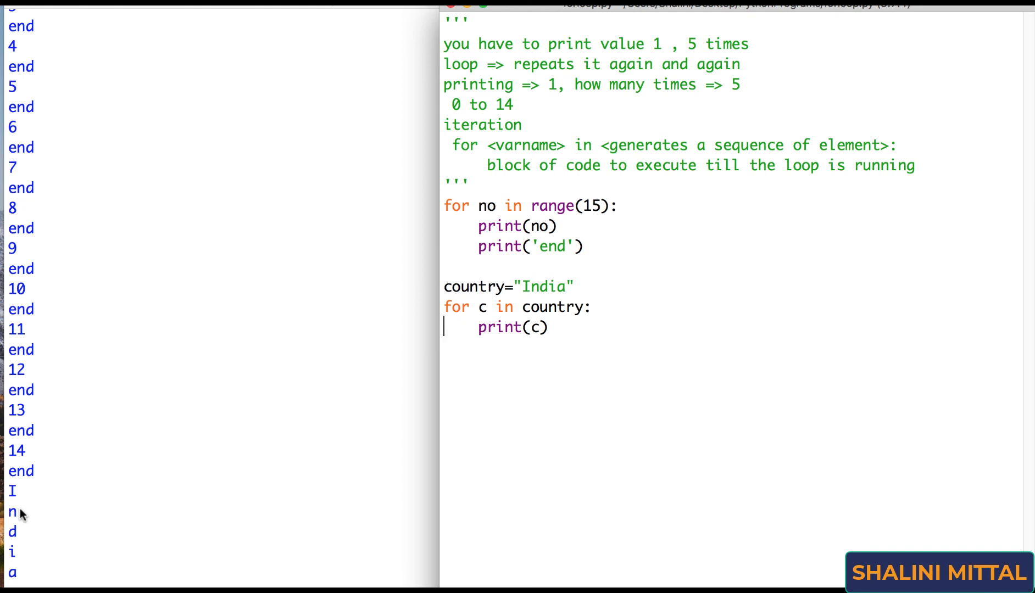
mouse_move(18, 511)
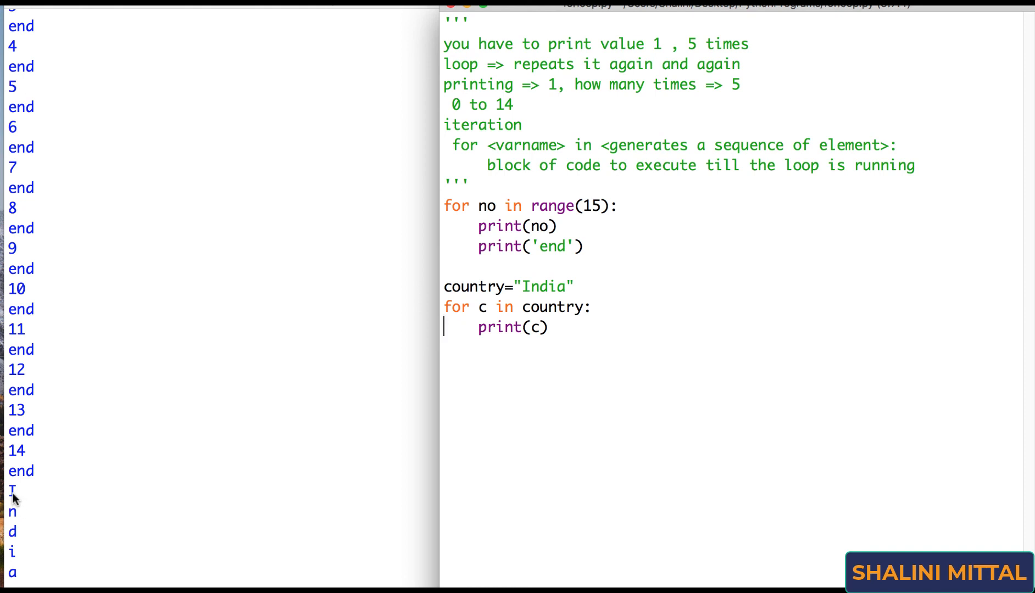
mouse_move(34, 553)
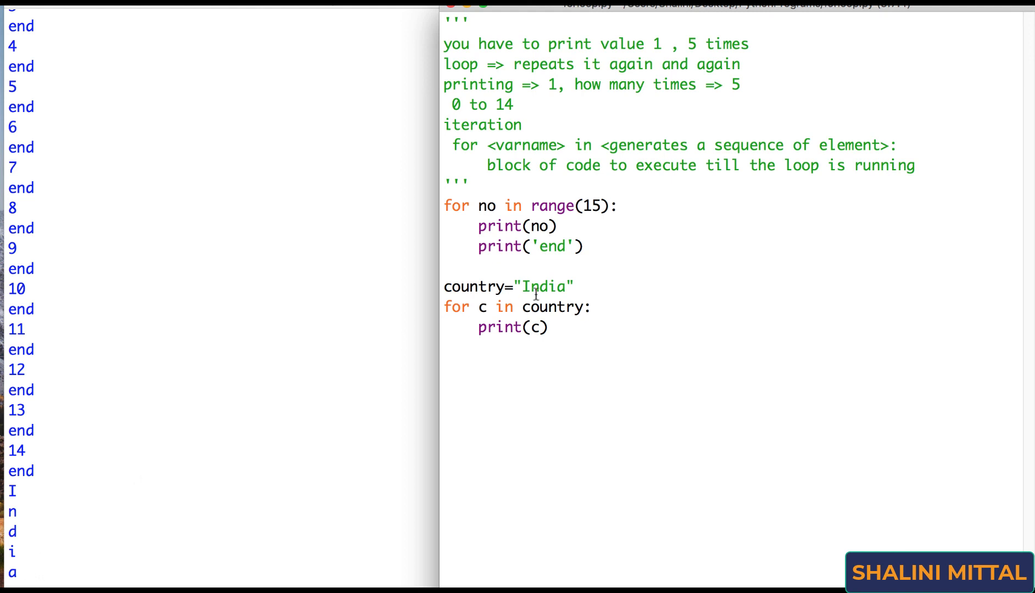
double_click(543, 287)
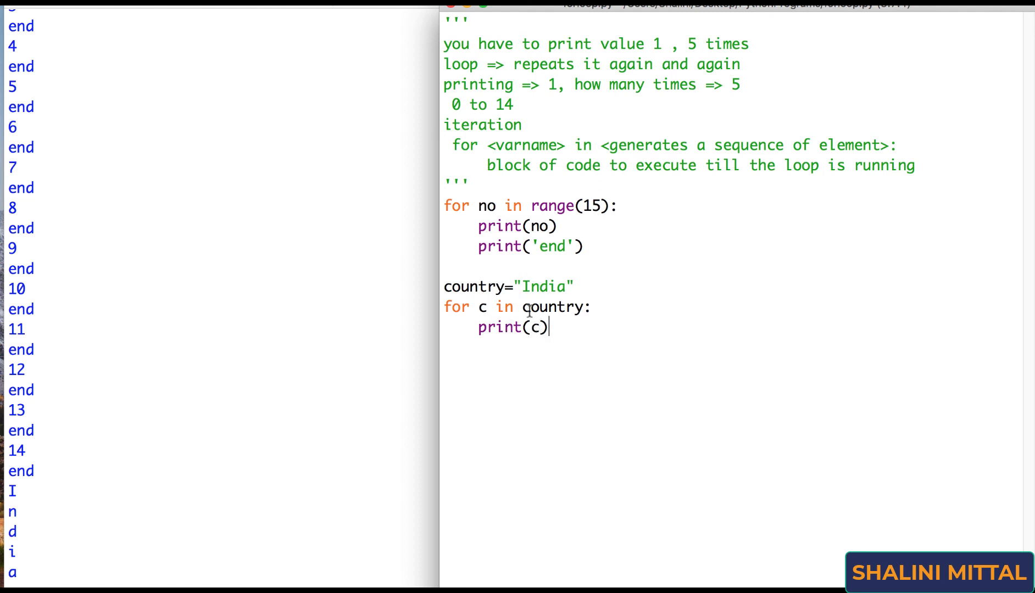
double_click(551, 306)
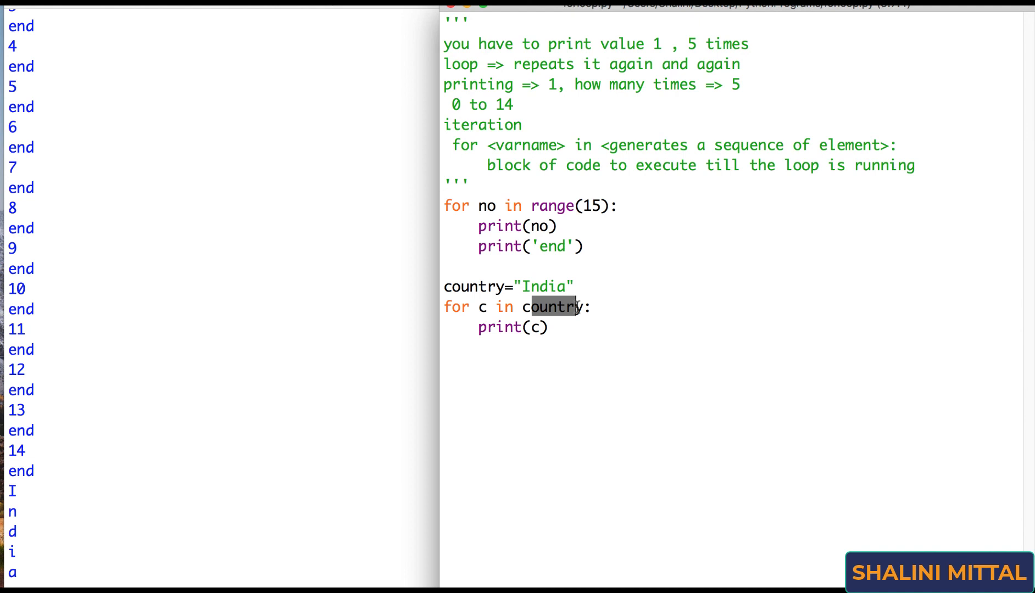